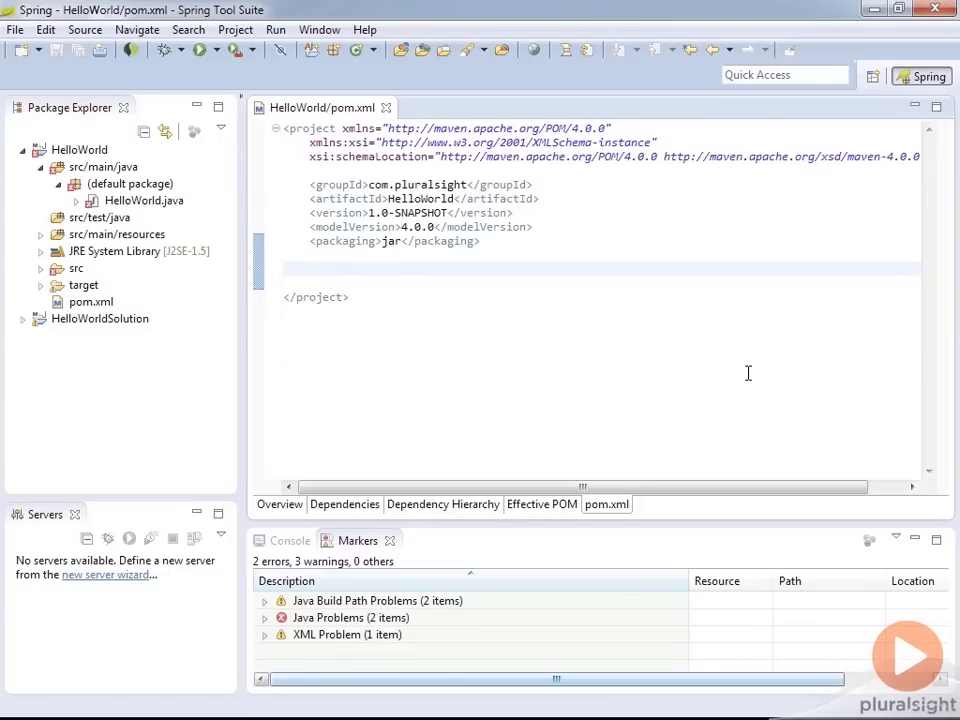
- Add a dependencies section holding a dependency with groupId commons-lang
left_click(311, 268)
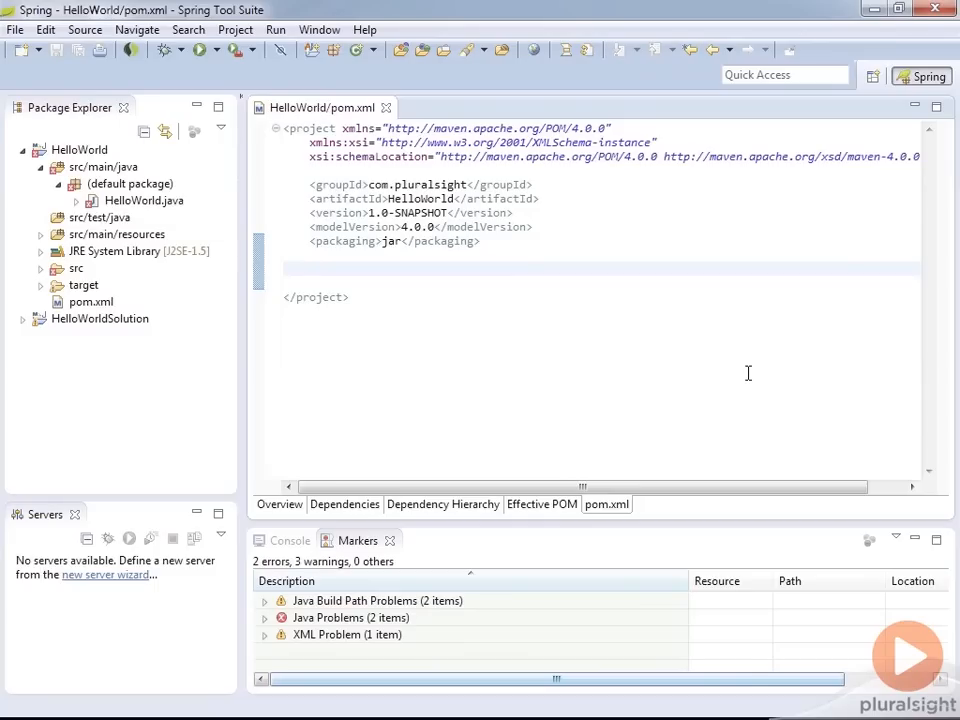
type("<de")
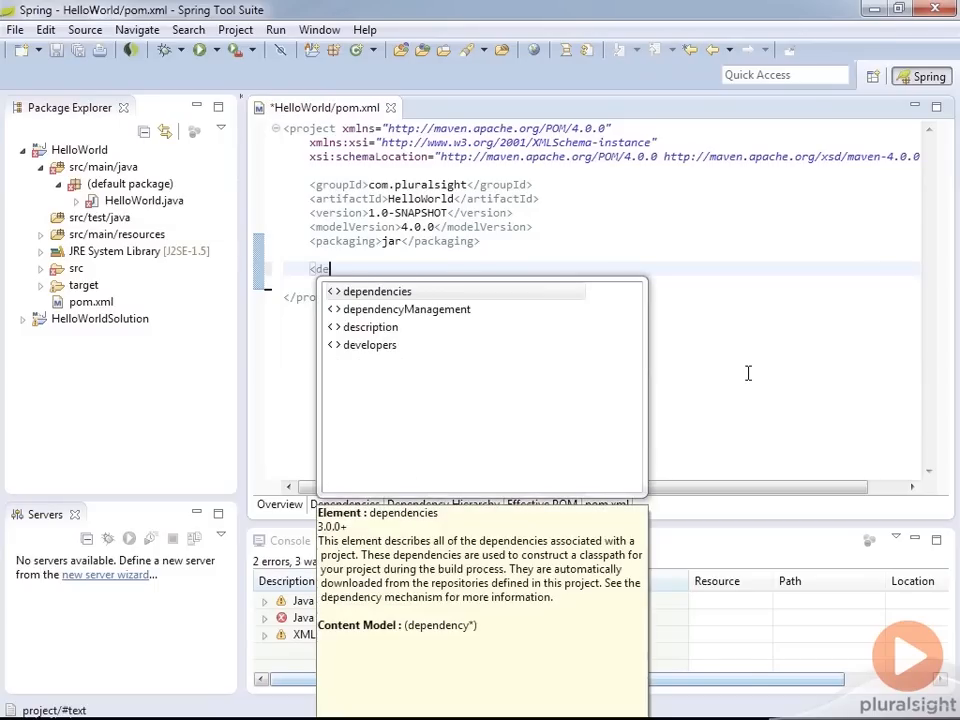
left_click(377, 291)
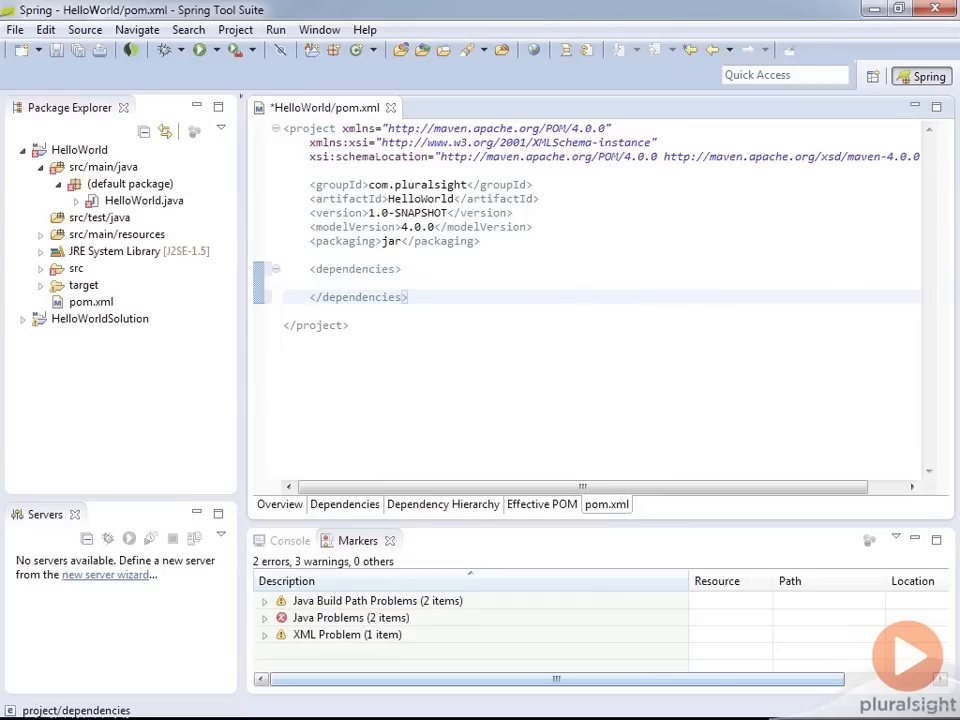
left_click(336, 282)
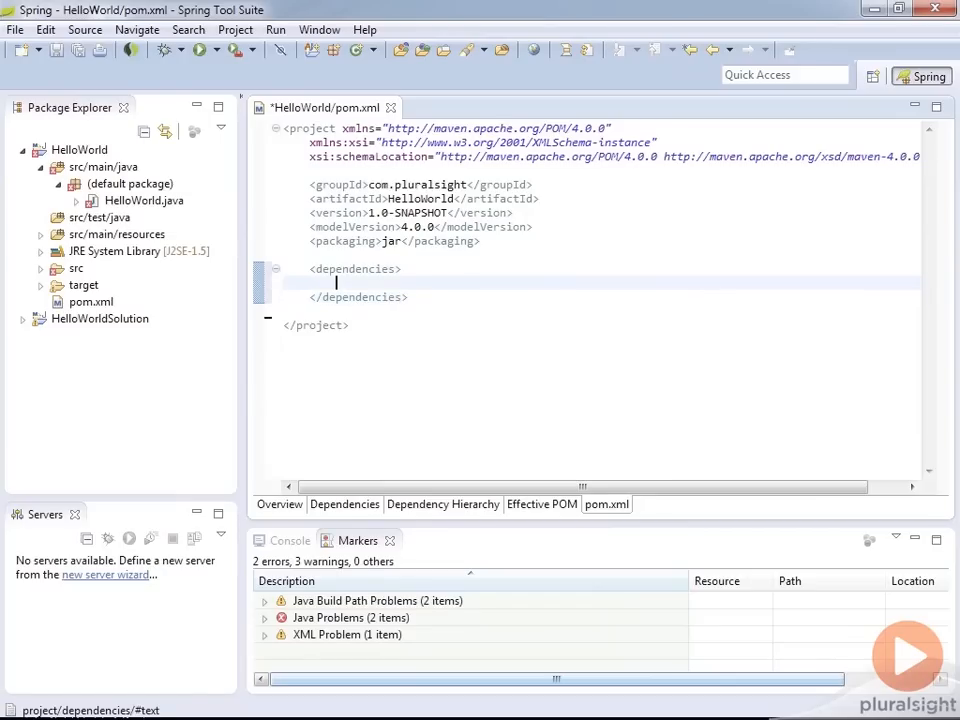
type("<d")
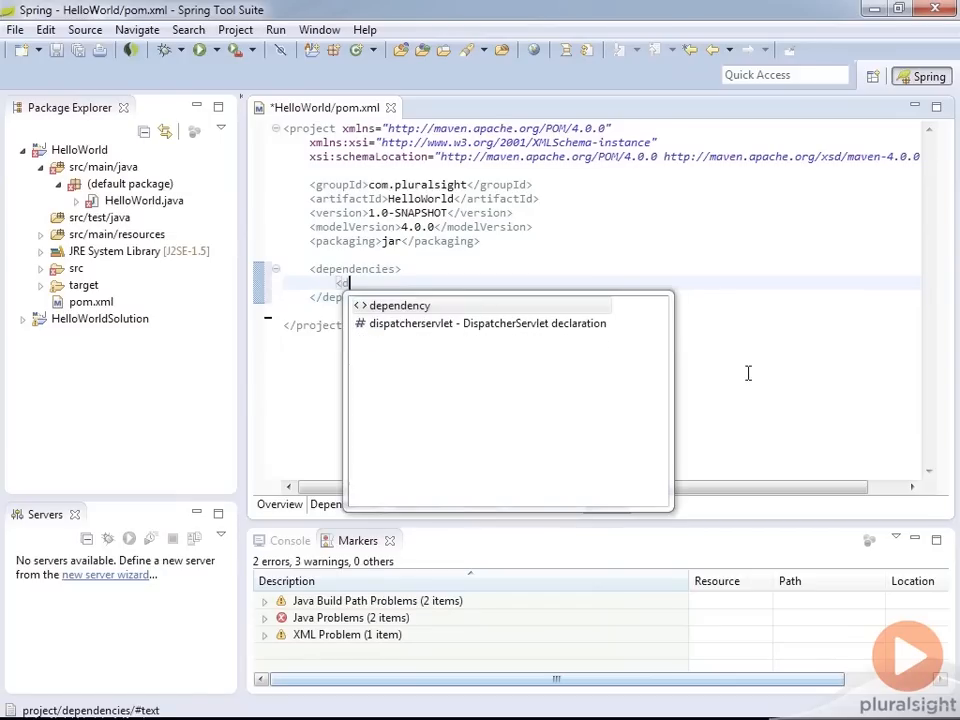
left_click(397, 305)
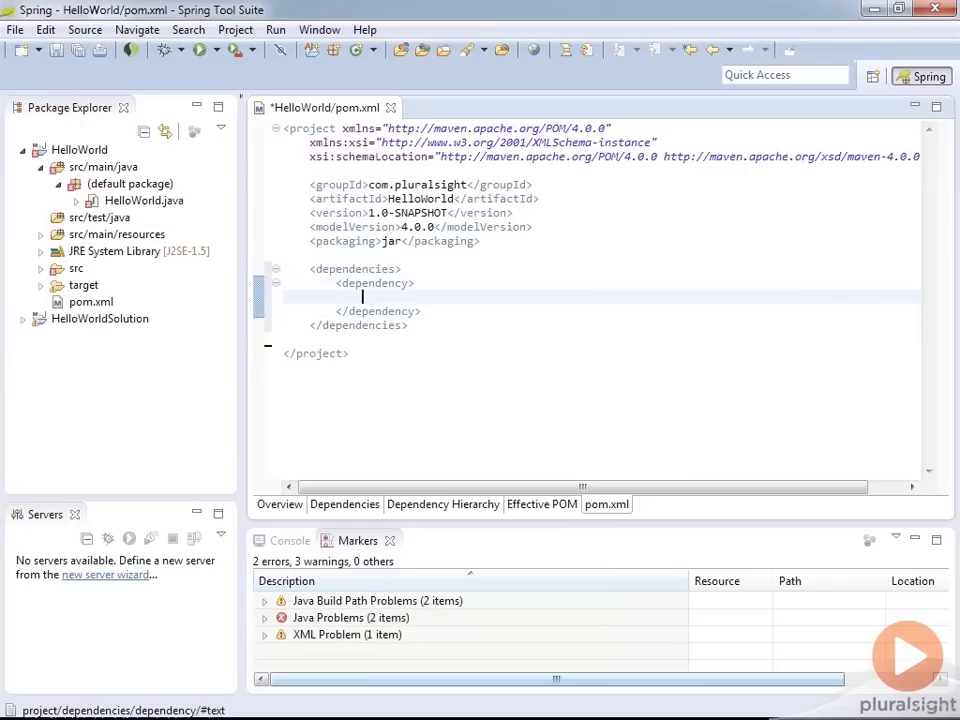
type("<group")
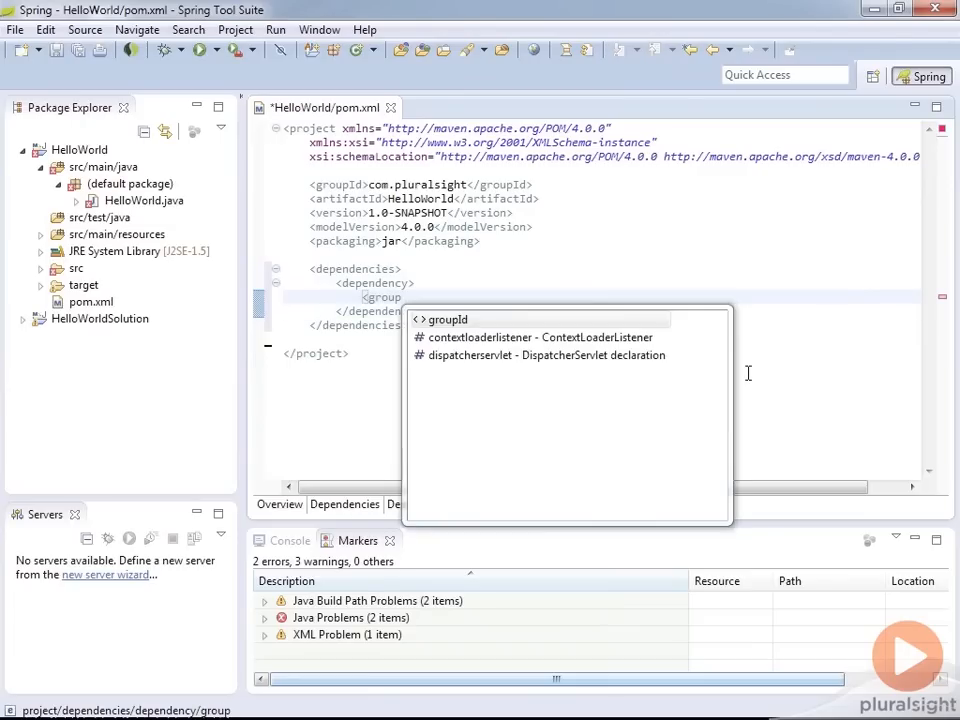
left_click(449, 319)
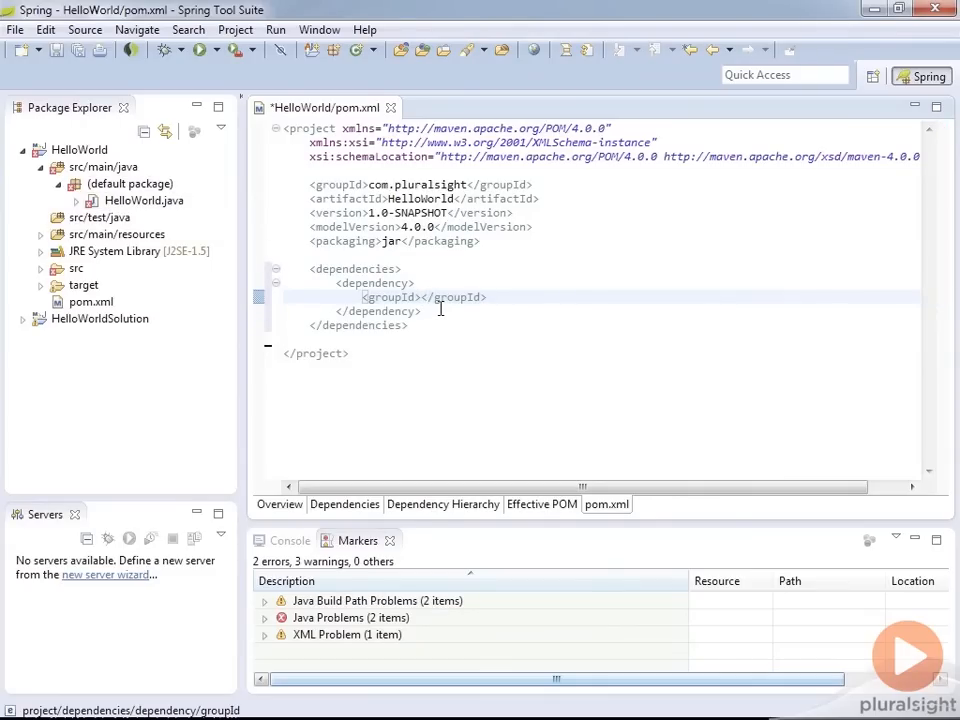
type("common-lang")
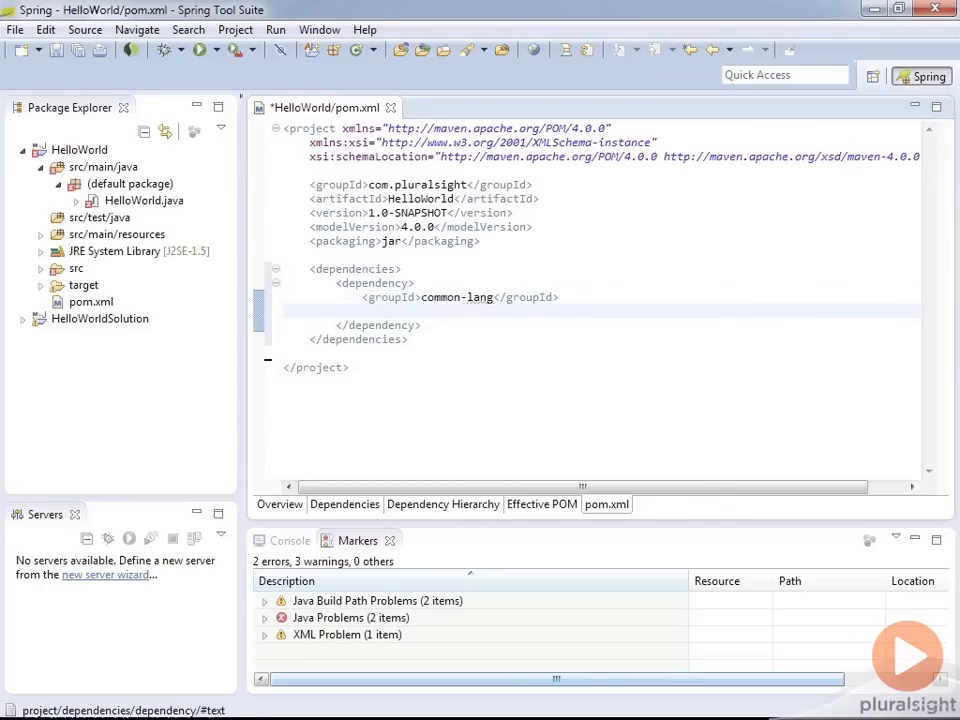
- Give the dependency artifactId commons-lang and version 2.1, then save the pom
type("<com")
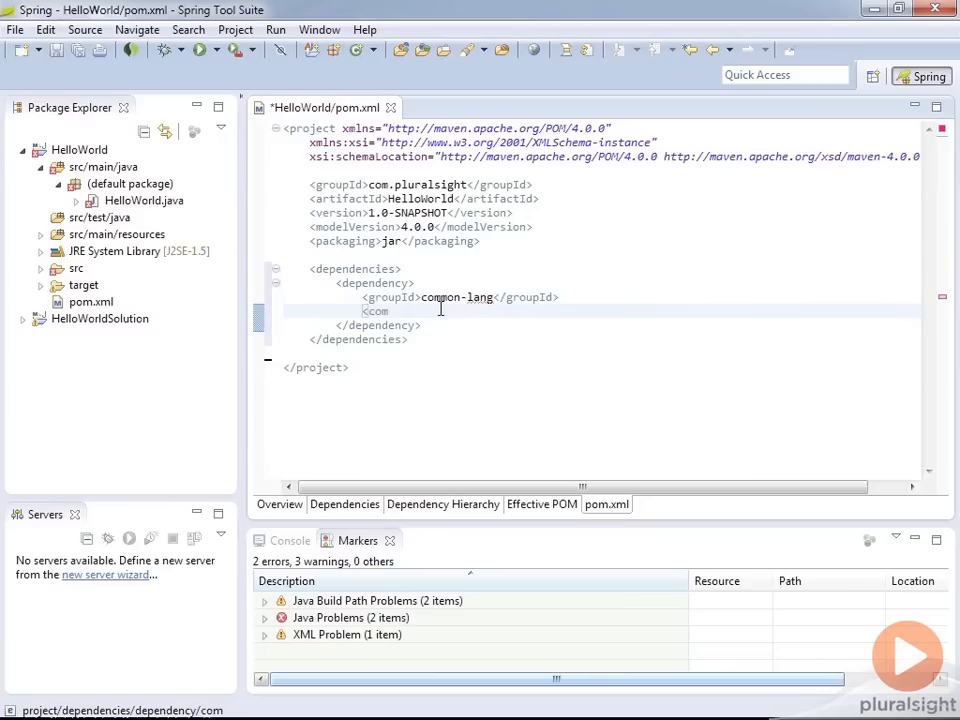
type("arti")
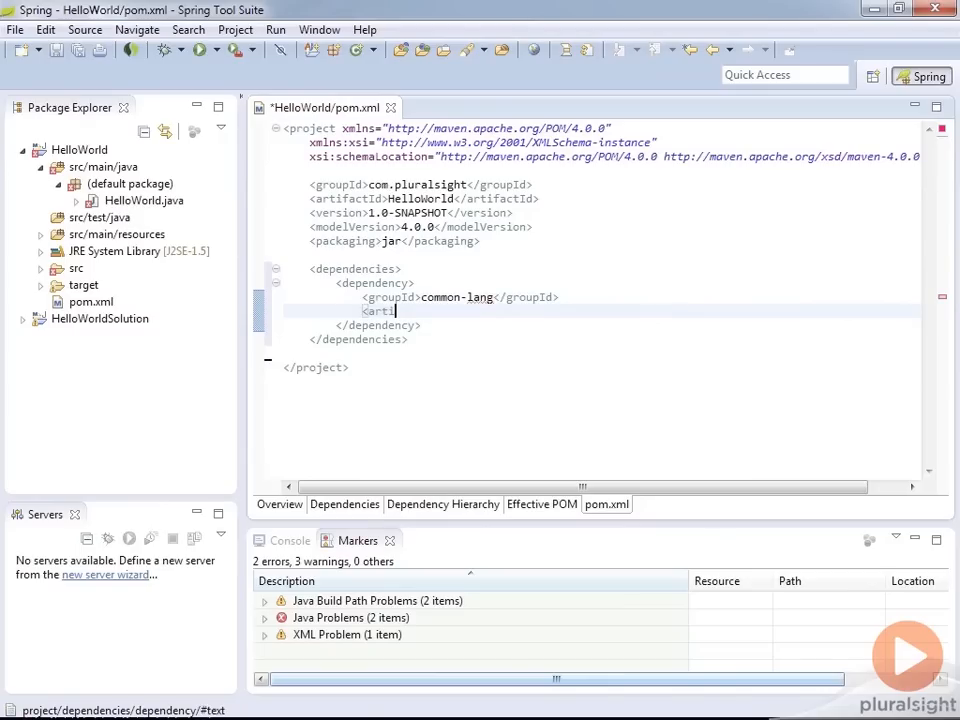
type("factId></artifactId>")
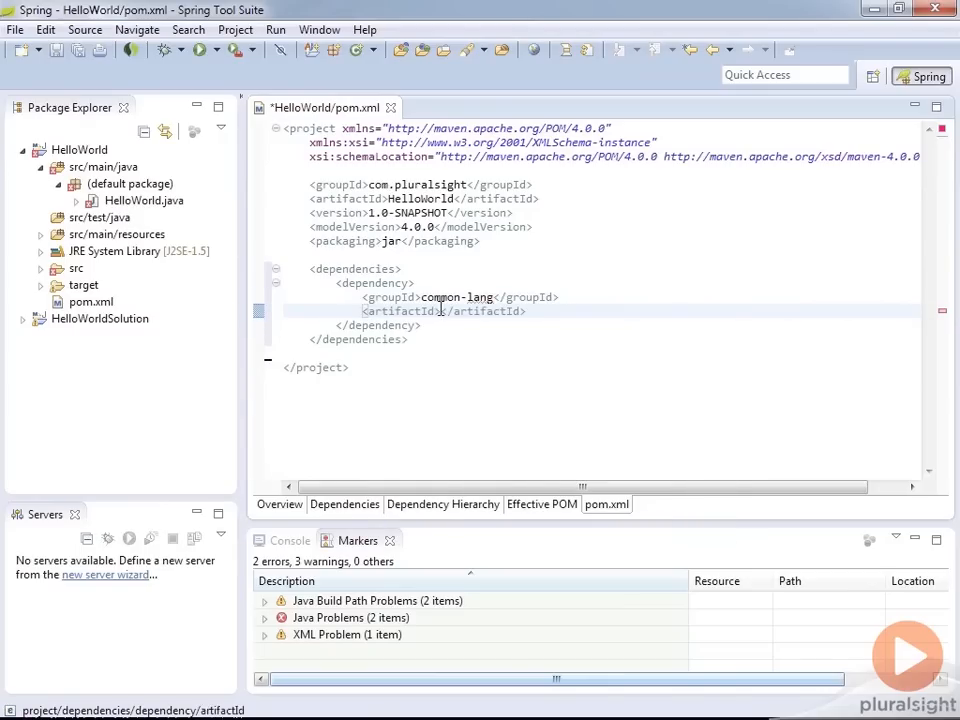
type("commons-lang")
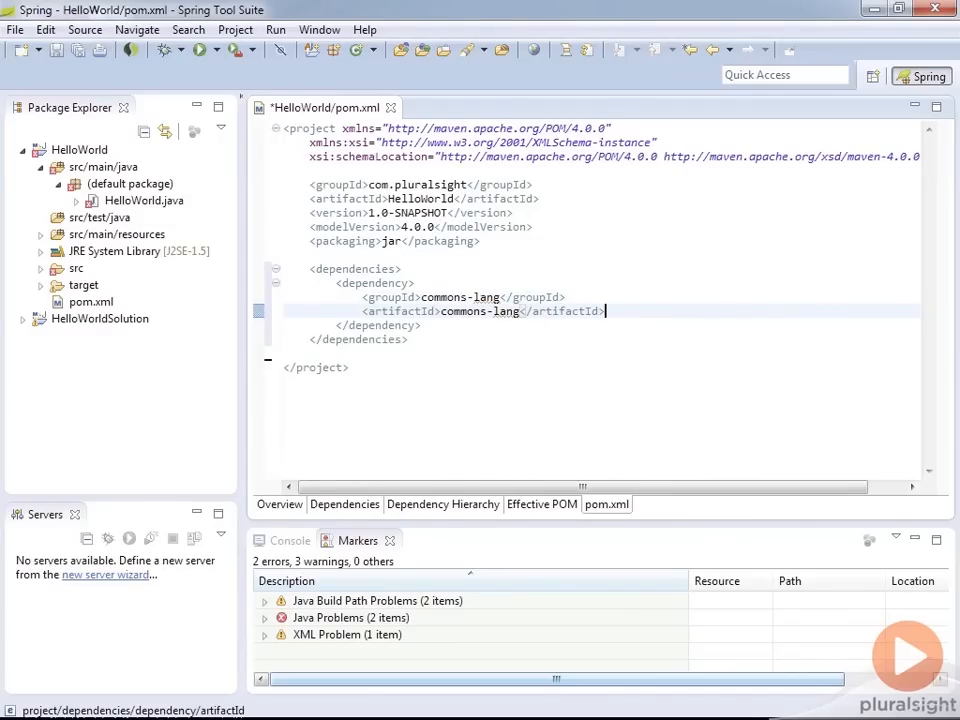
key("Return")
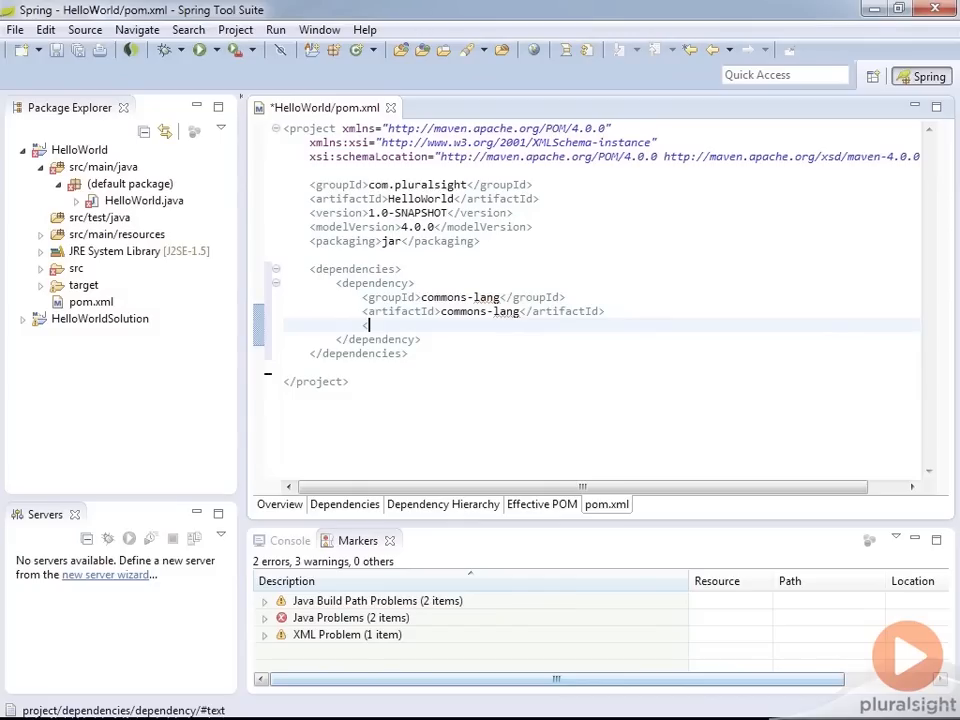
type("<version>2.1</version>")
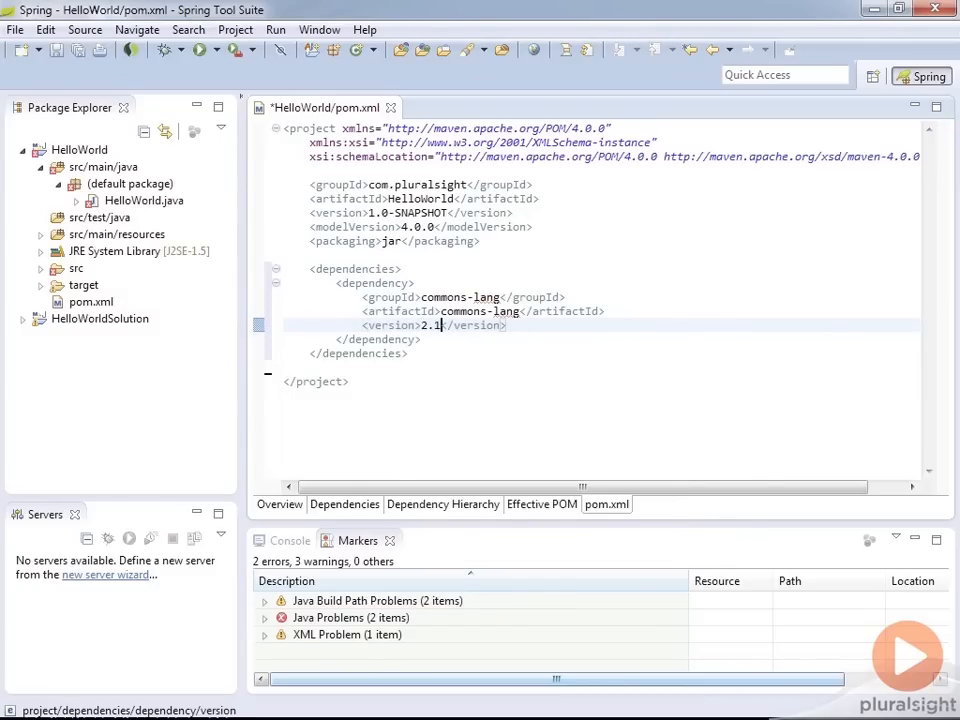
key("ctrl+s")
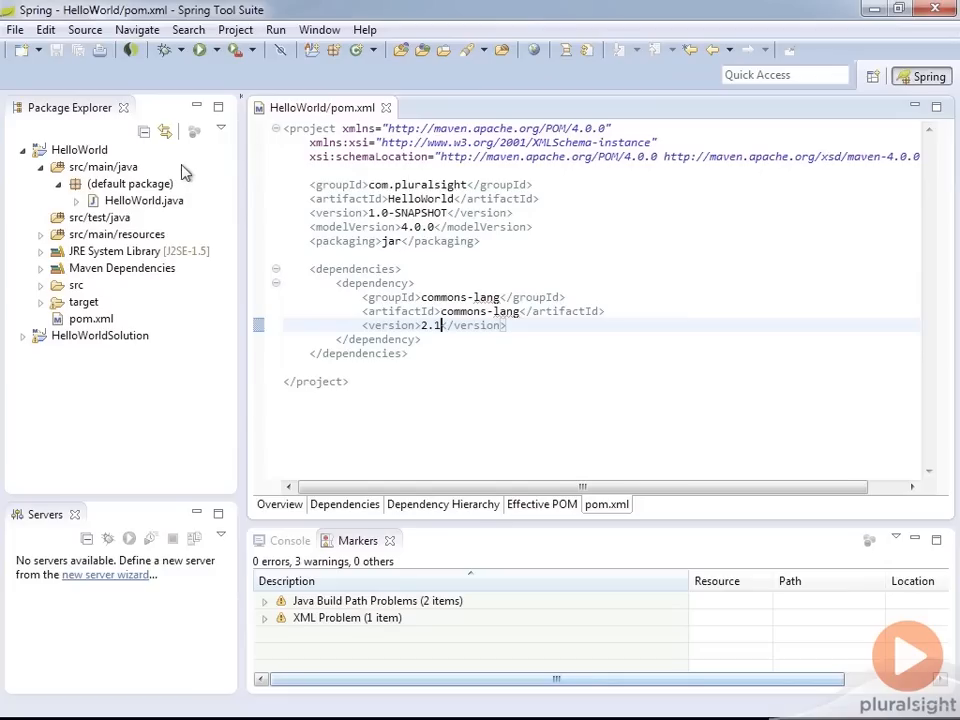
mouse_move(120, 217)
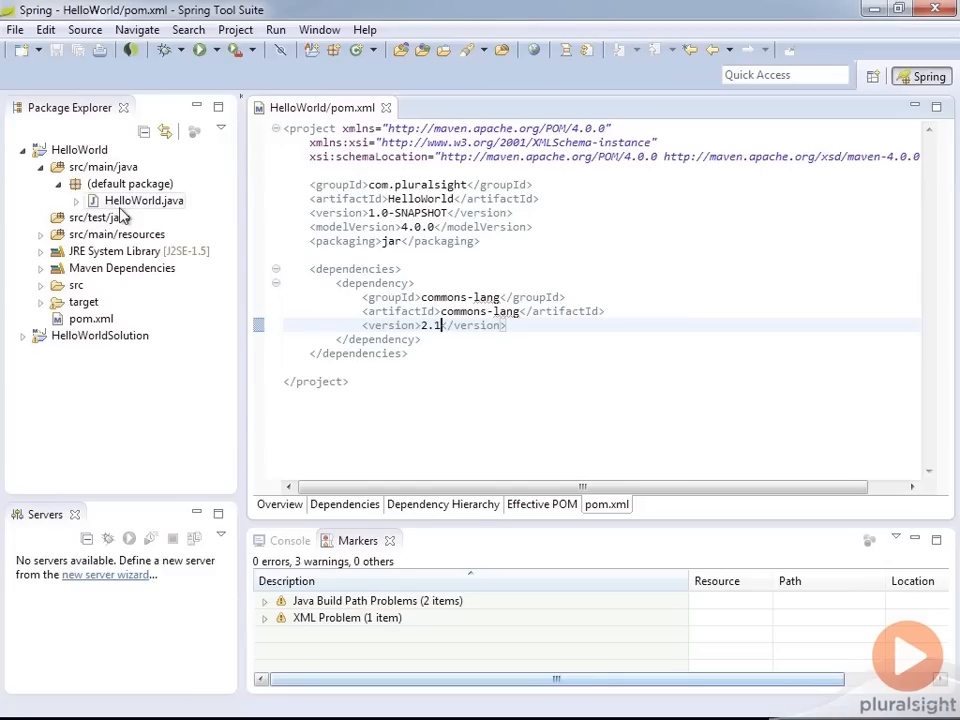
mouse_move(190, 238)
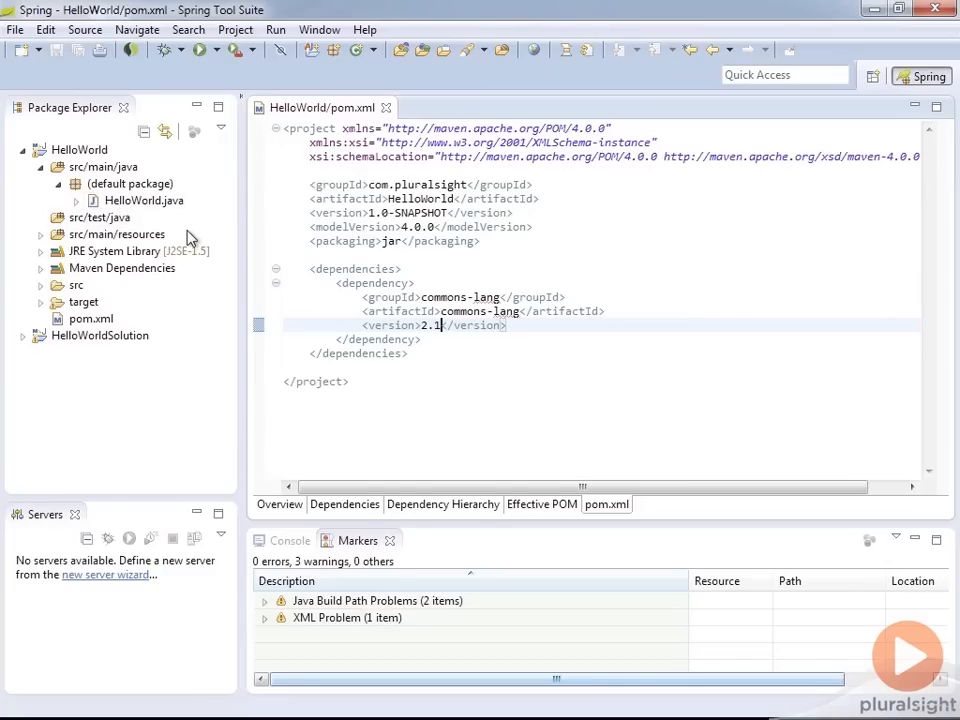
mouse_move(193, 282)
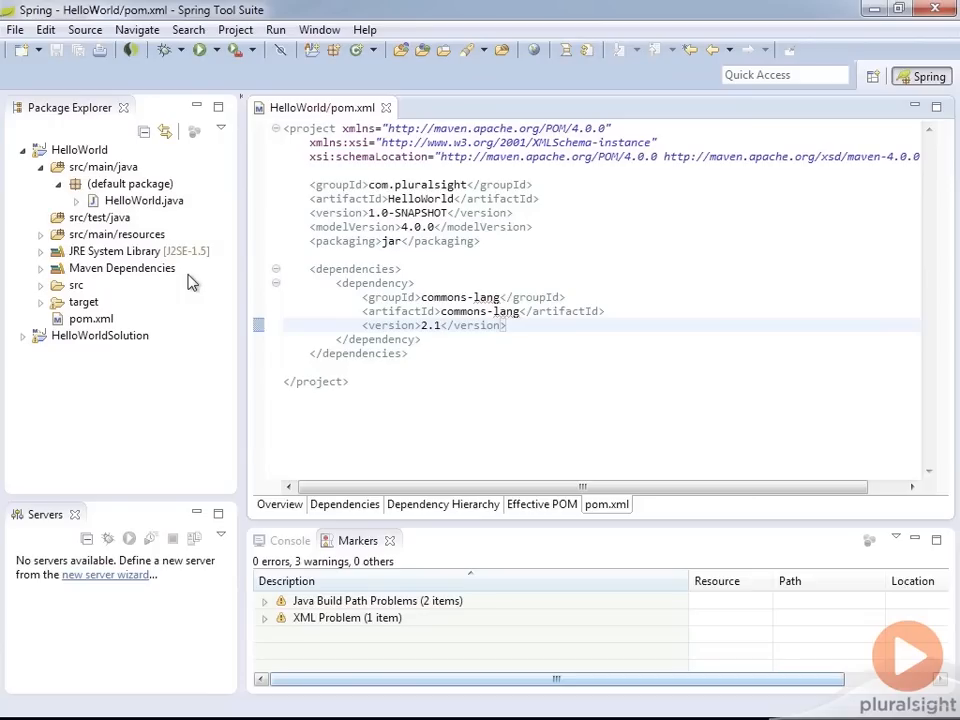
mouse_move(212, 333)
type("<dependency></dependency>")
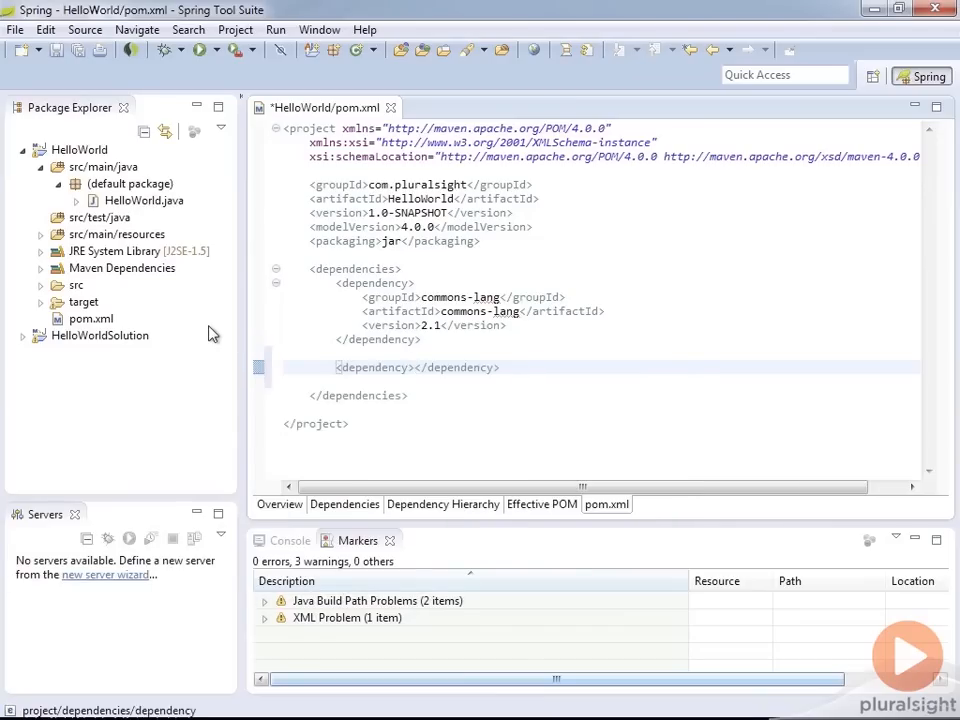
- Fill the second dependency with groupId junit, artifactId junit and version 4.10
key("Return")
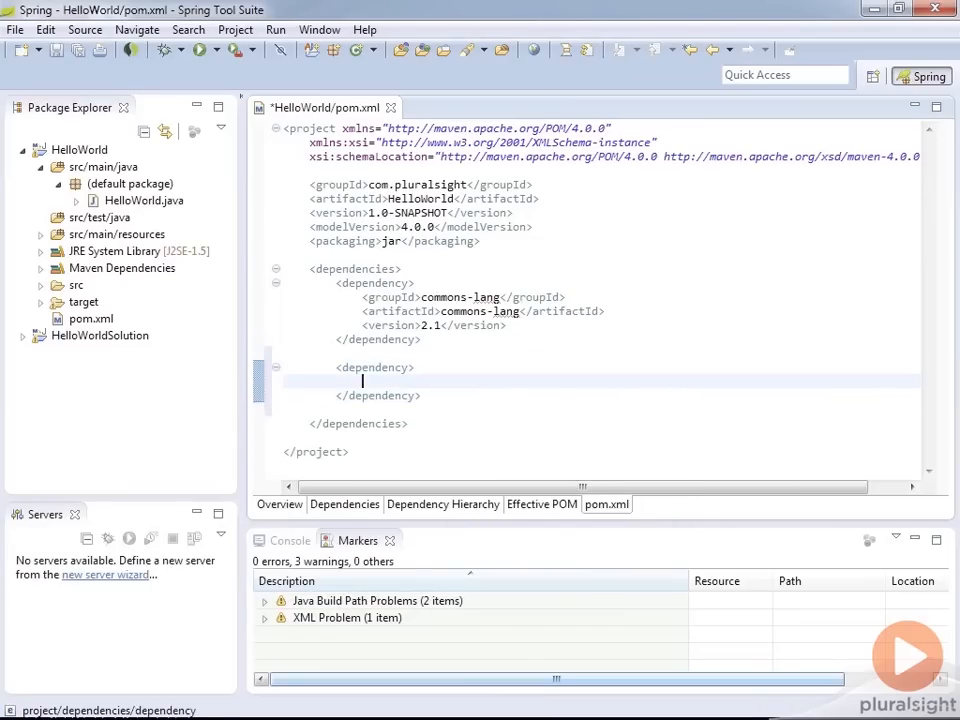
type("<groupId>jun</groupId>")
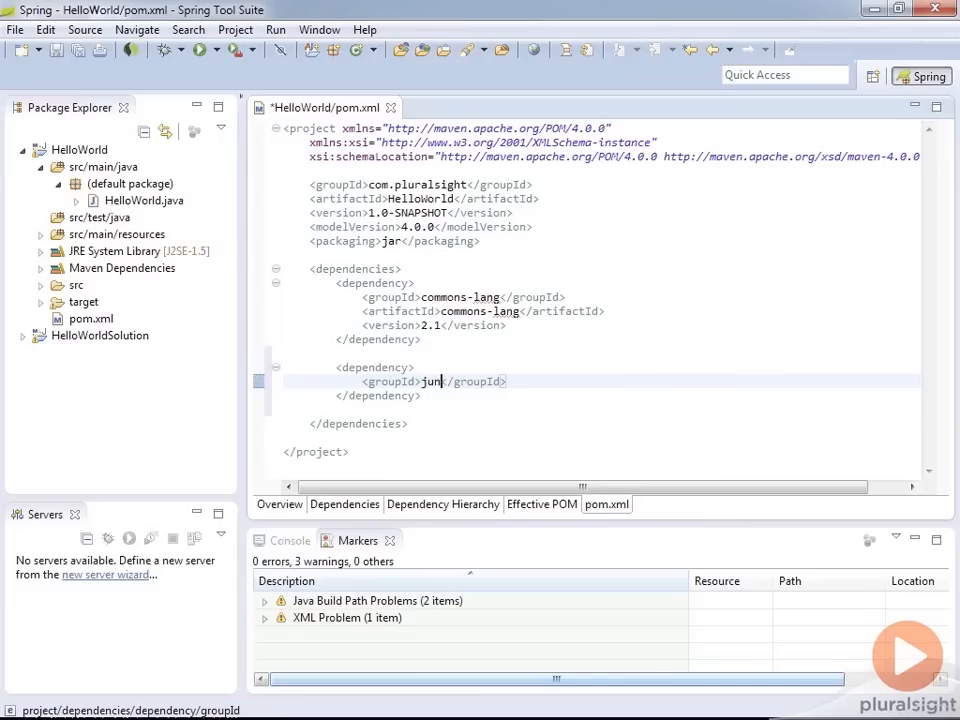
type("it")
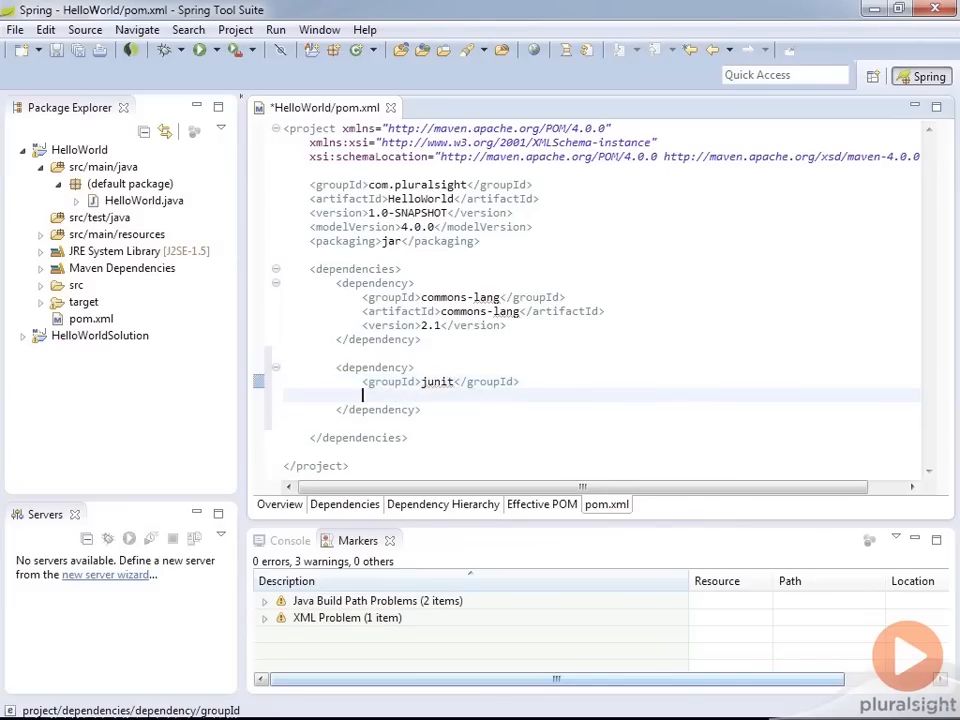
key("ctrl+space")
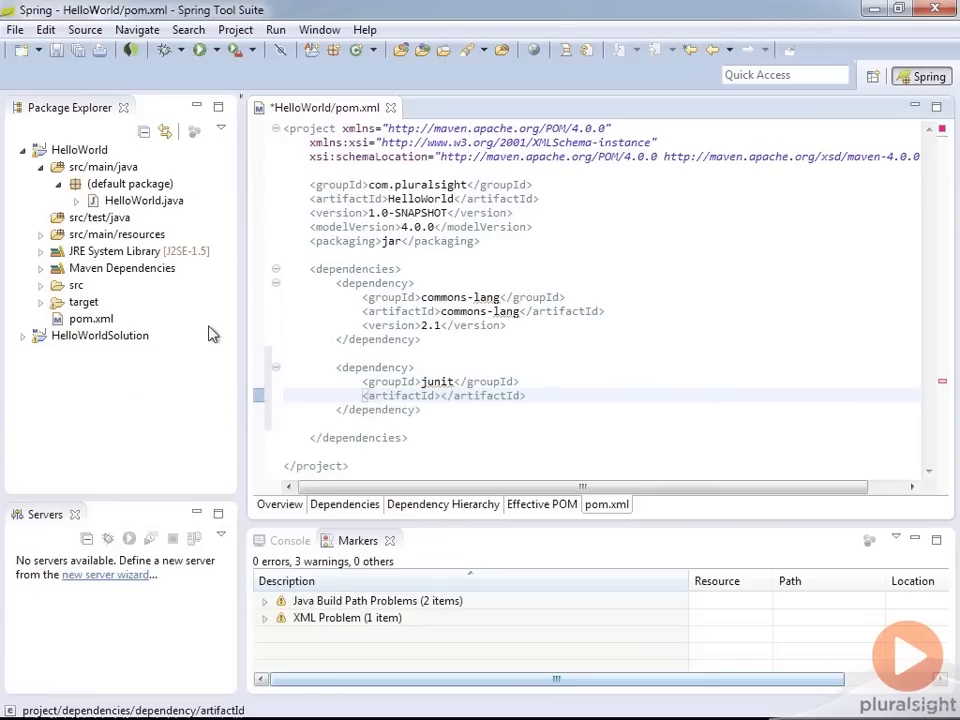
type("junit")
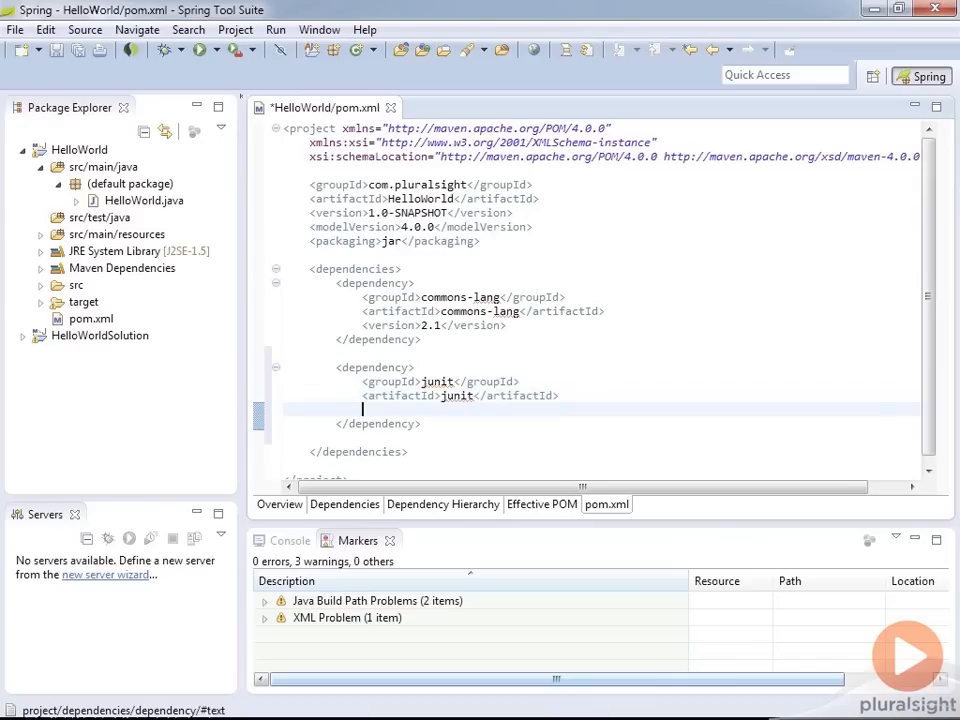
type("<version></version>")
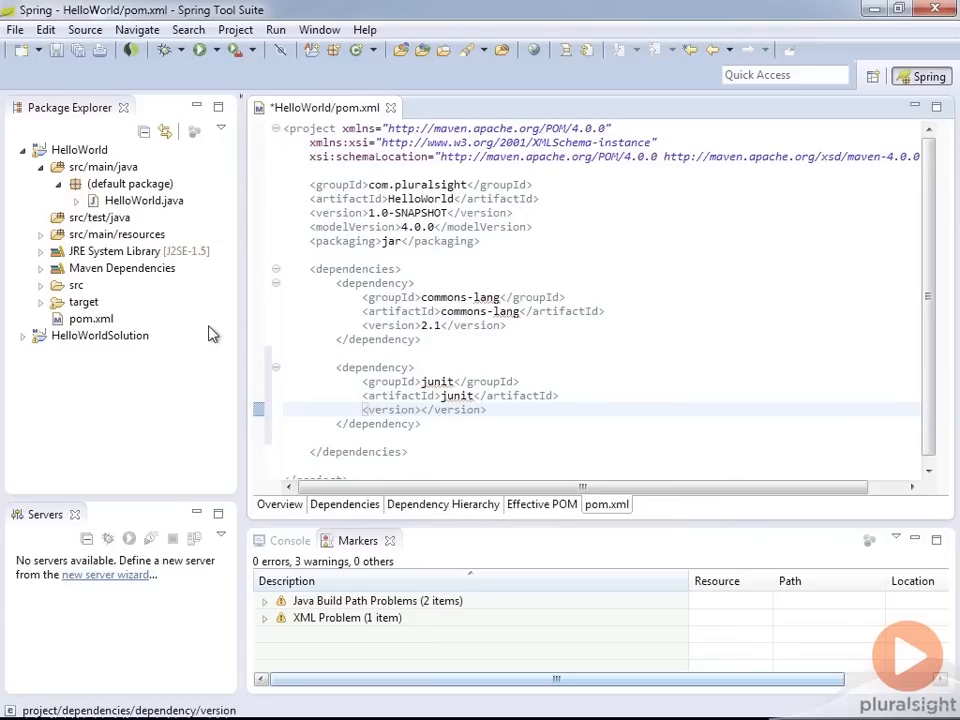
type("4.10")
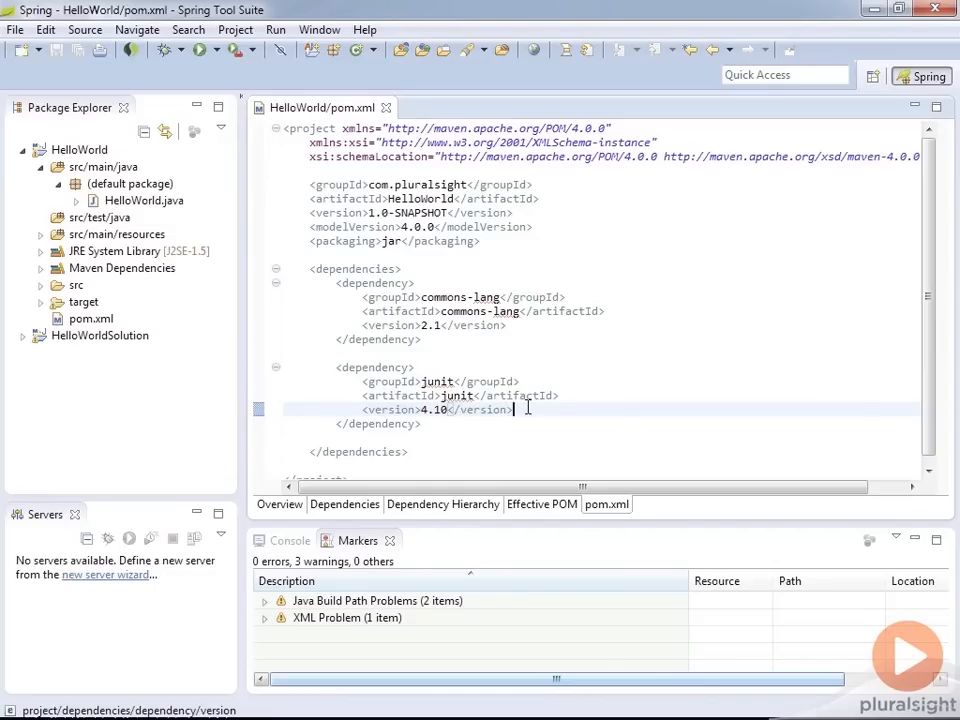
- Add a scope element containing test below the junit version line
key("Return")
type("<scope></scope>")
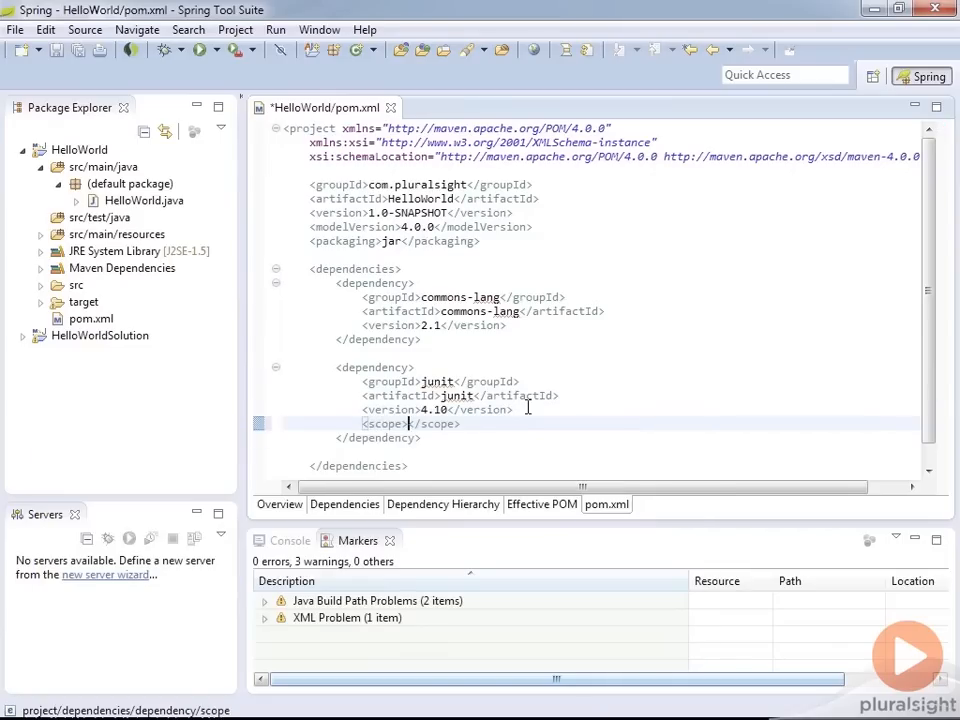
type("test")
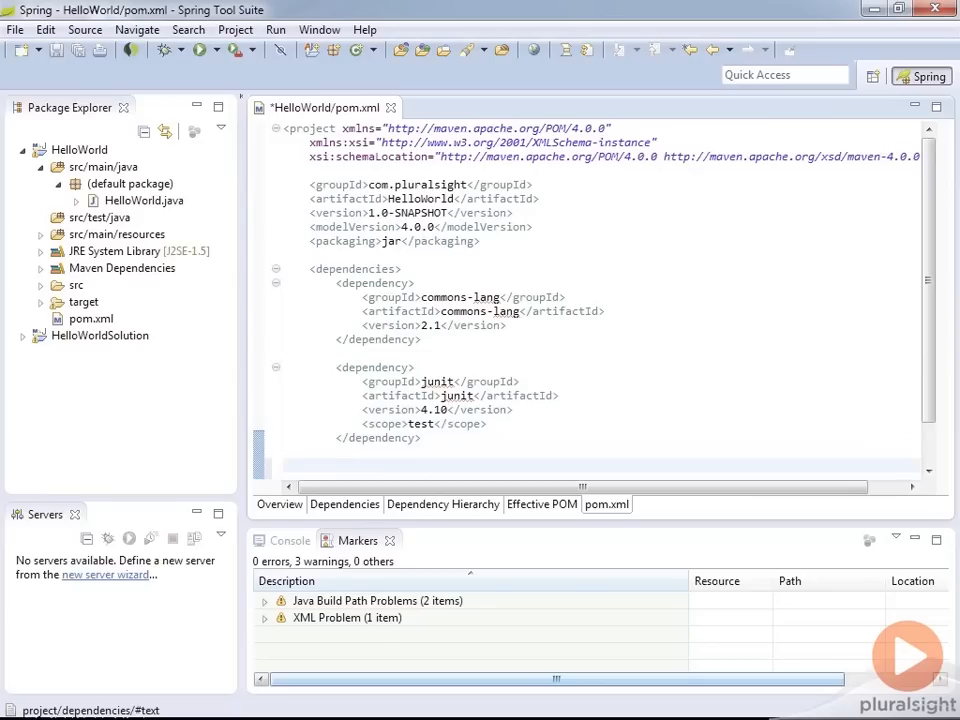
left_click(336, 465)
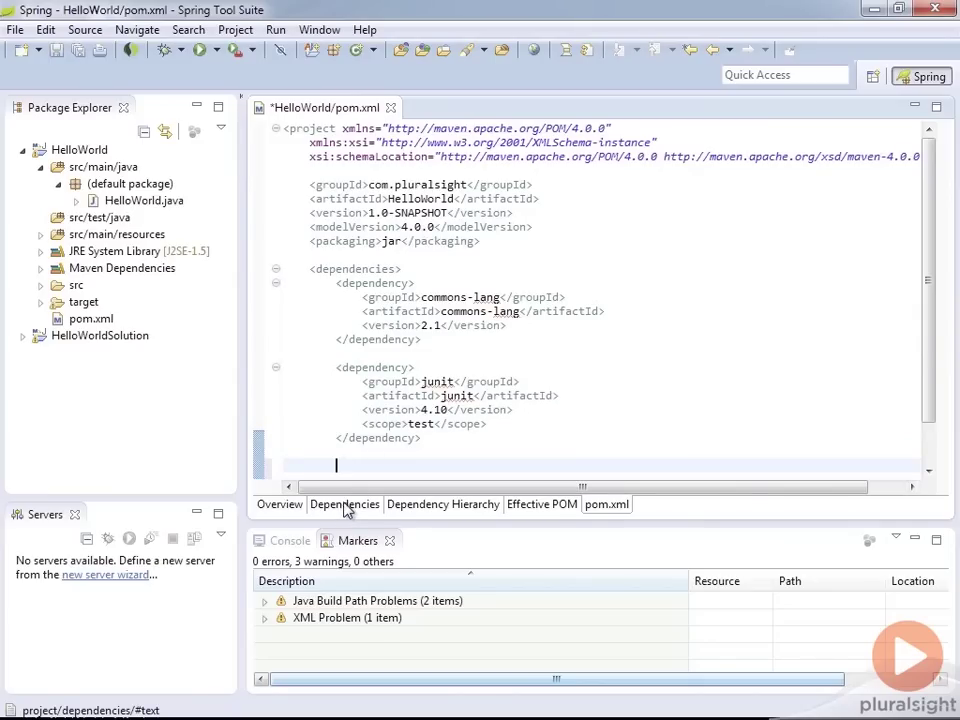
left_click(344, 504)
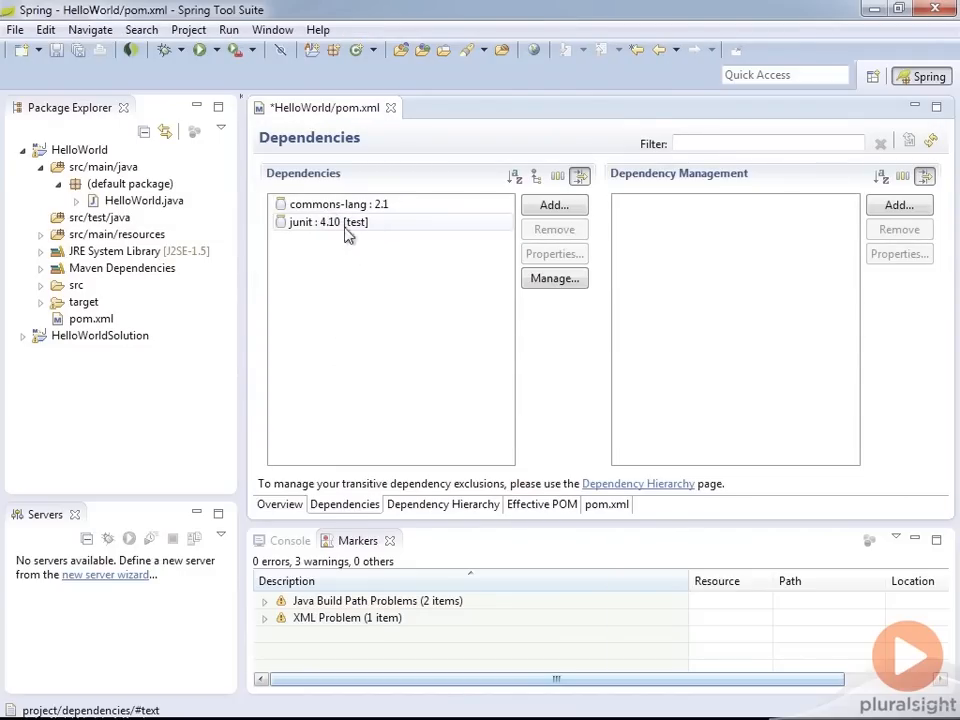
mouse_move(347, 228)
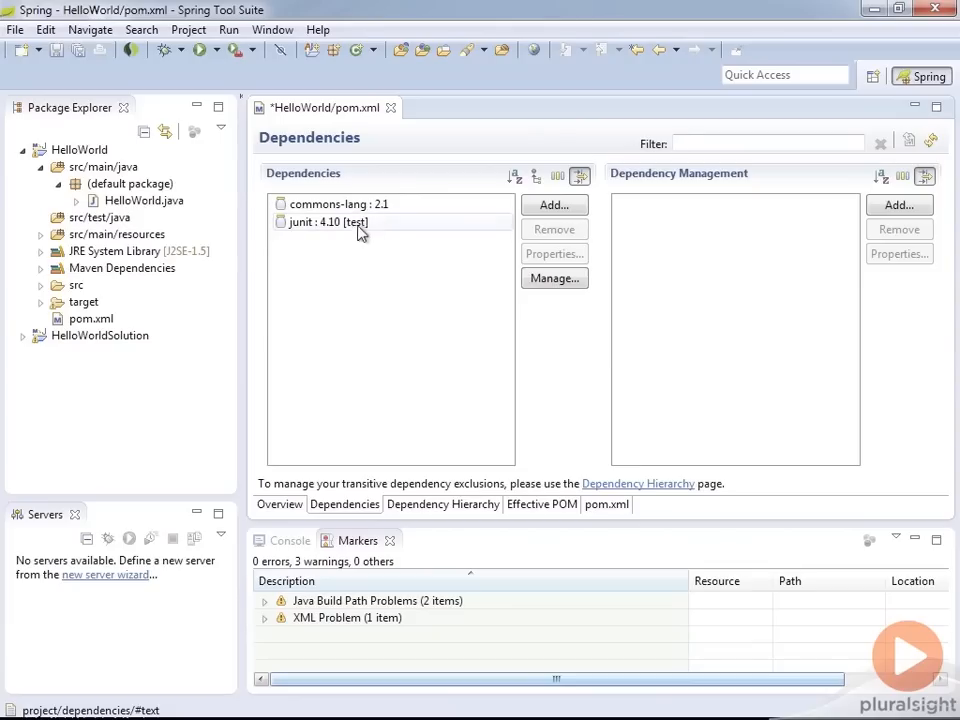
left_click(442, 504)
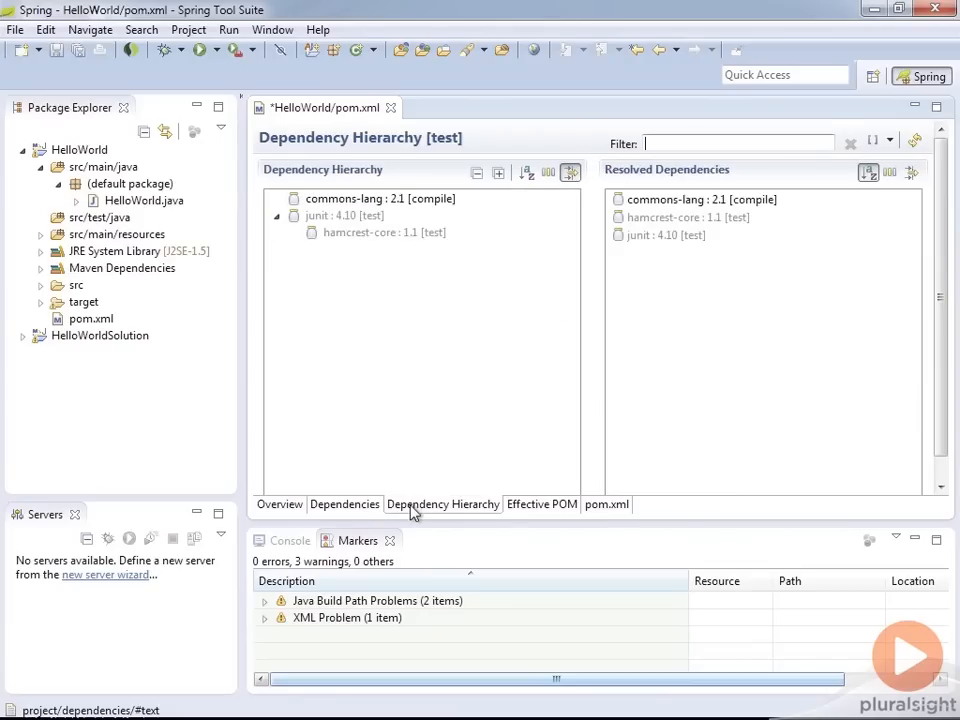
mouse_move(450, 280)
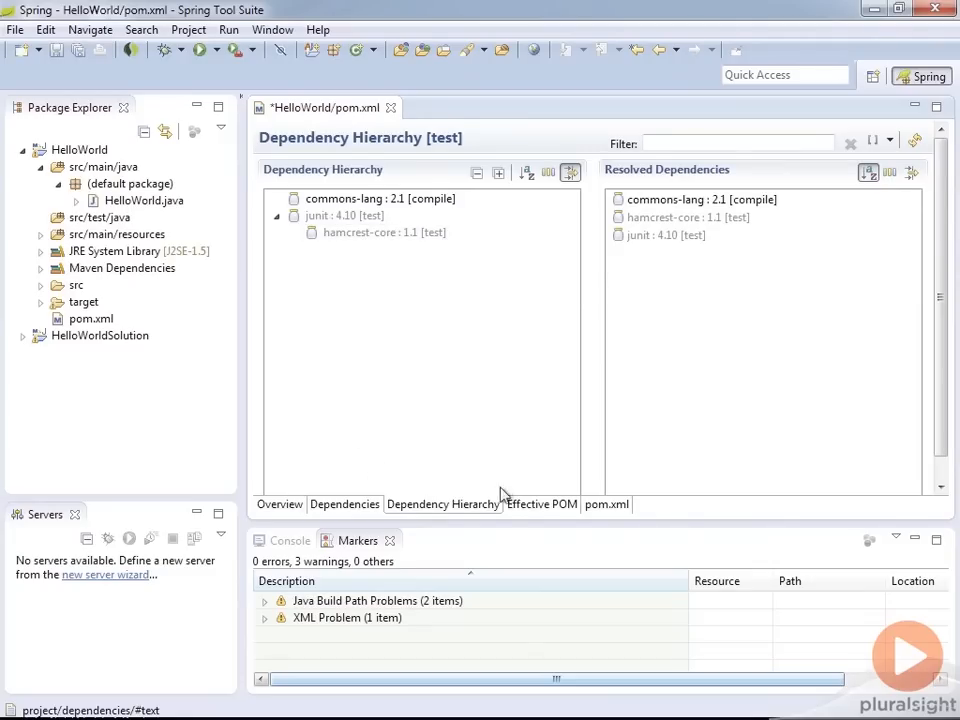
left_click(606, 504)
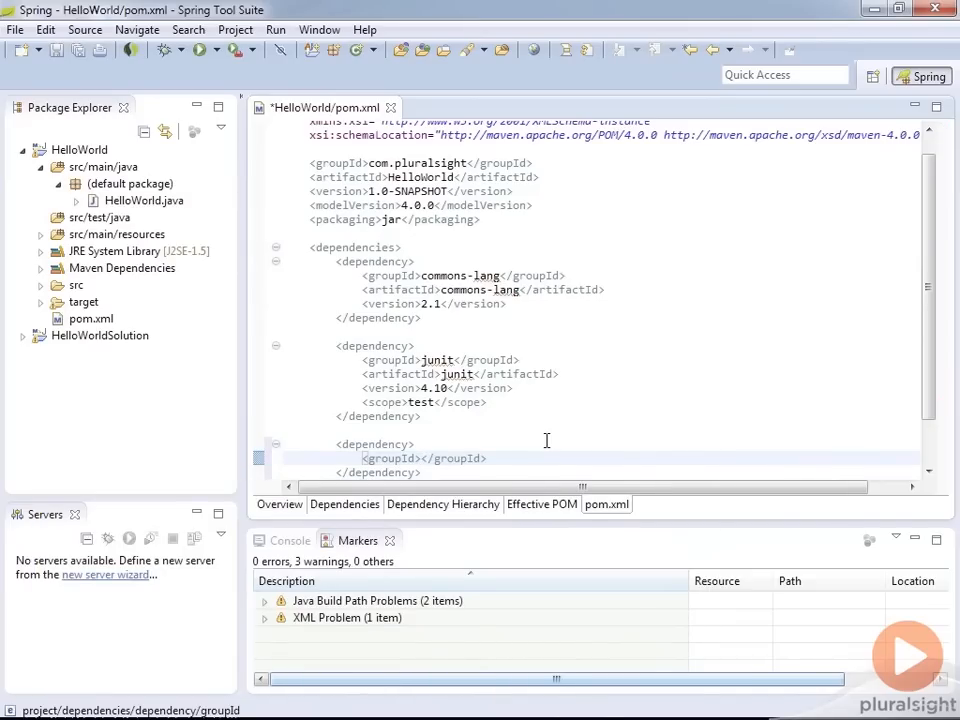
- Enter groupId org.hibernate, artifactId hibernate-core and version 4.1.6.Final for the third dependency
type("org.")
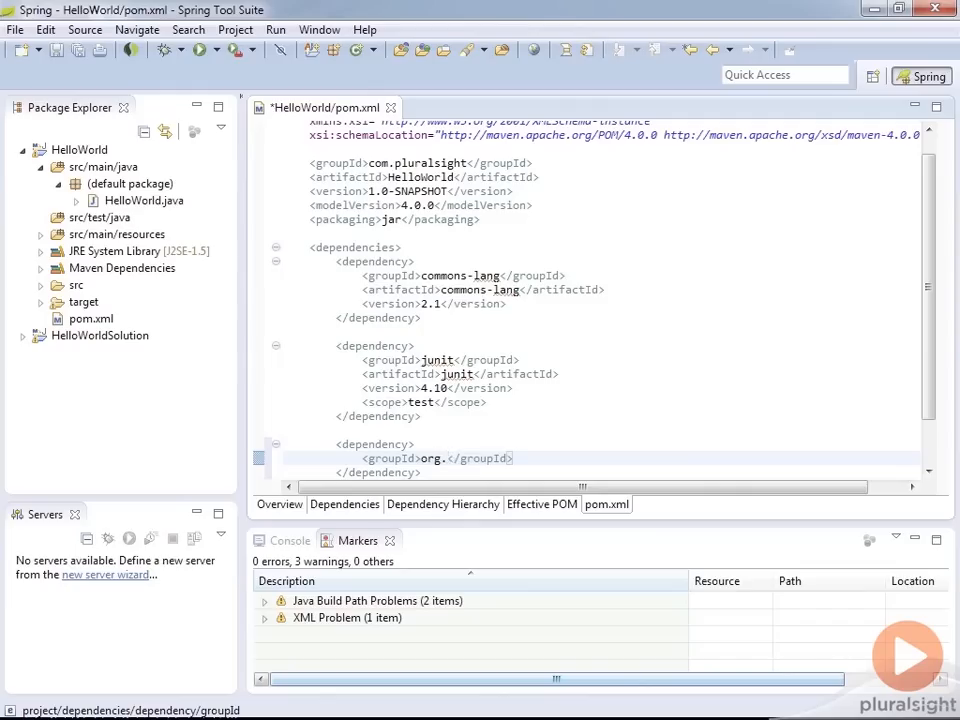
type("hibernate")
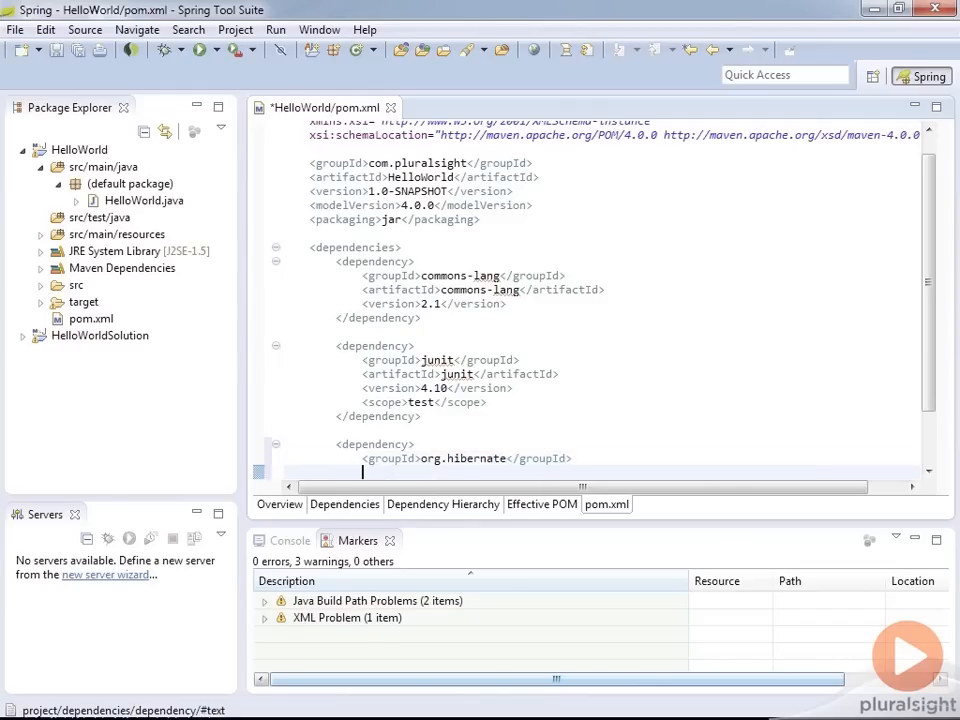
type("artifactId></artifactId>")
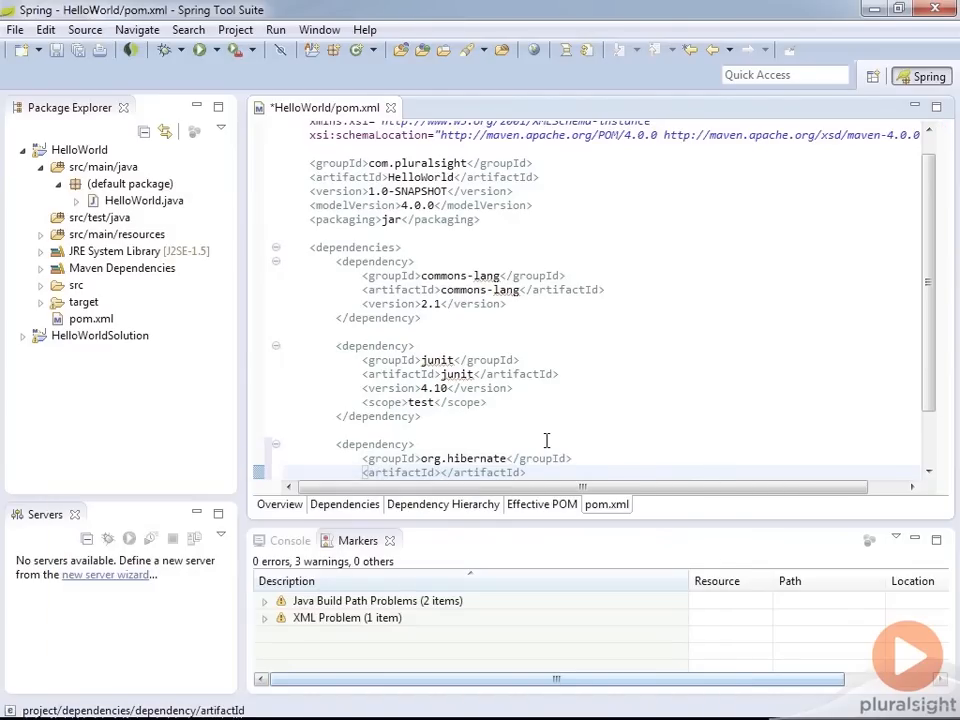
type("hibernate-core")
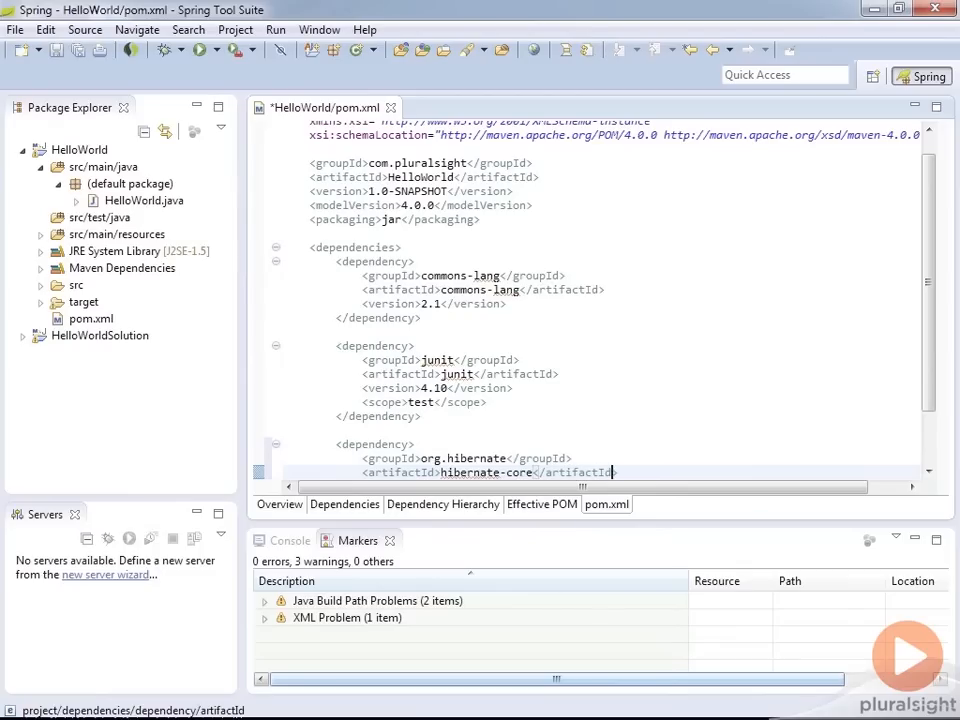
key("Return")
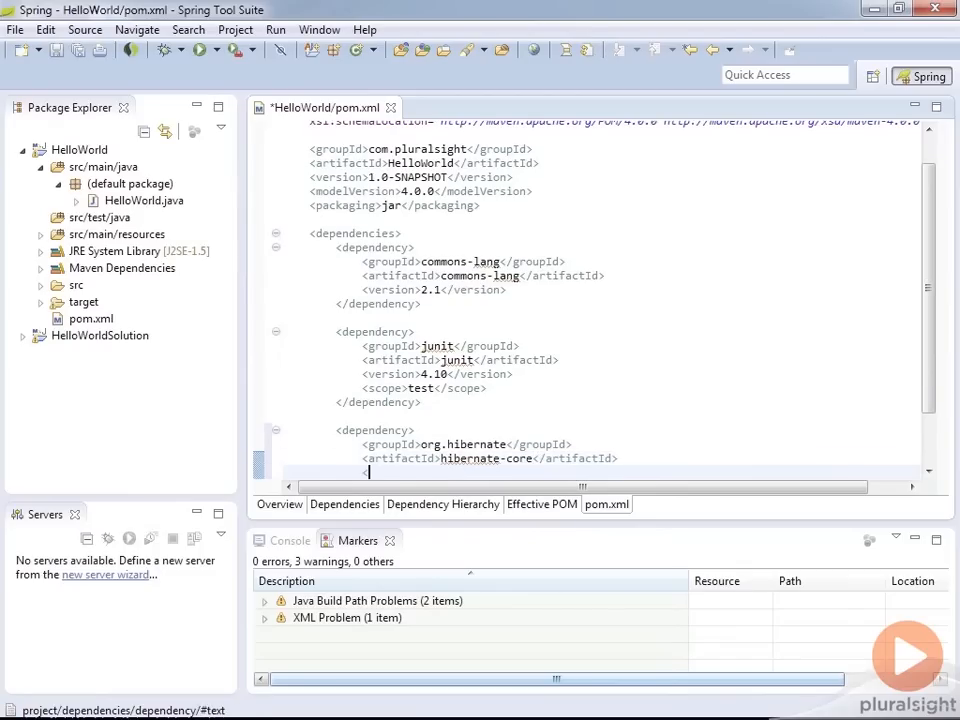
type("<version></version>")
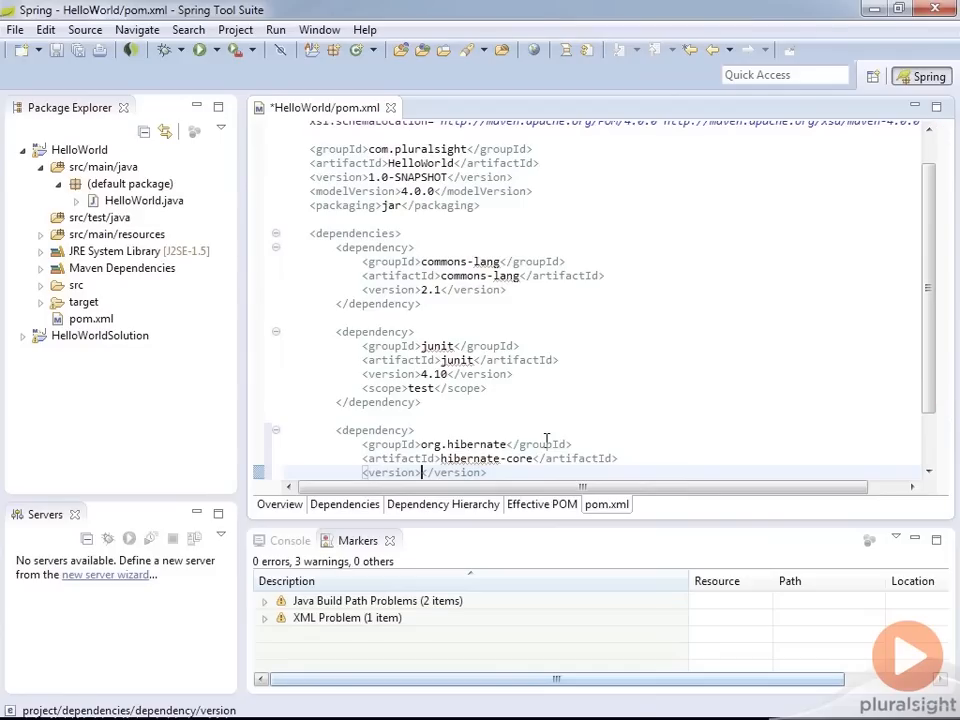
type("4")
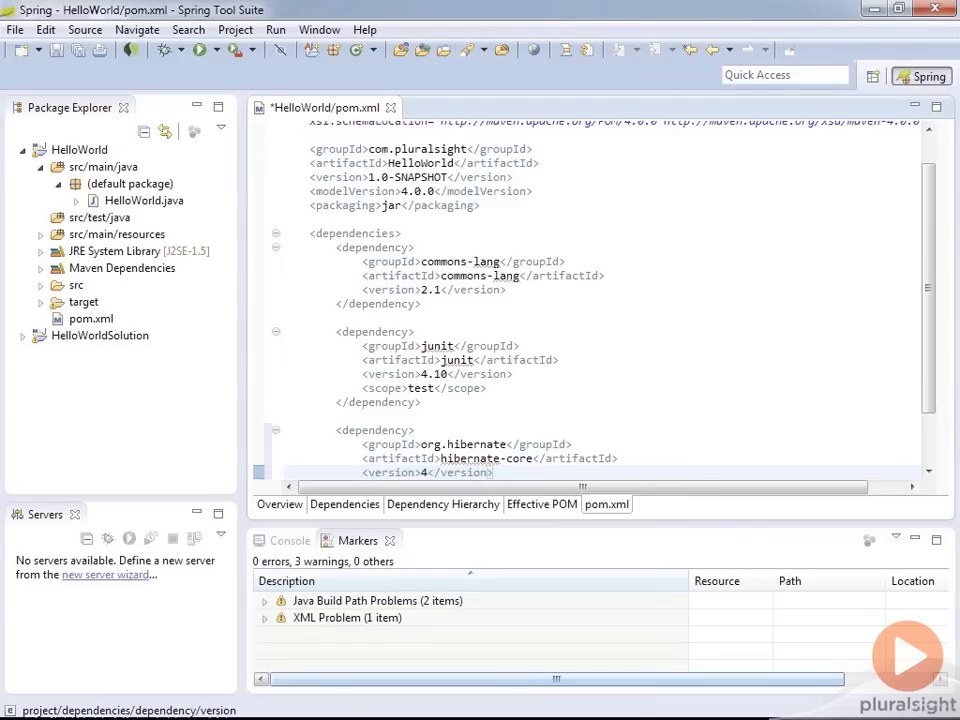
type(".1.6.Final")
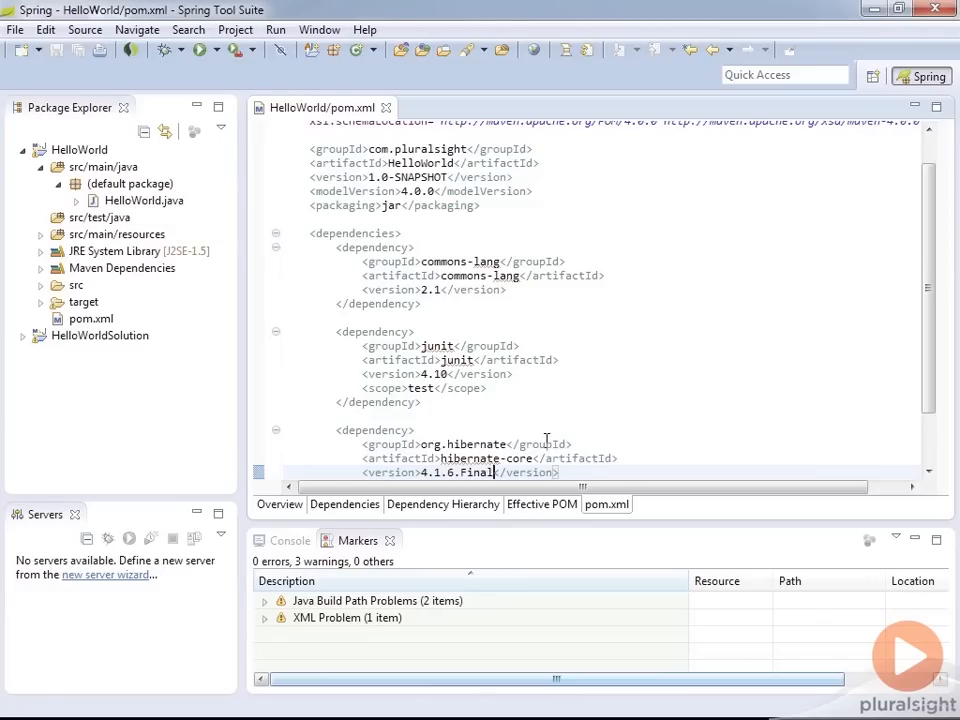
mouse_move(473, 398)
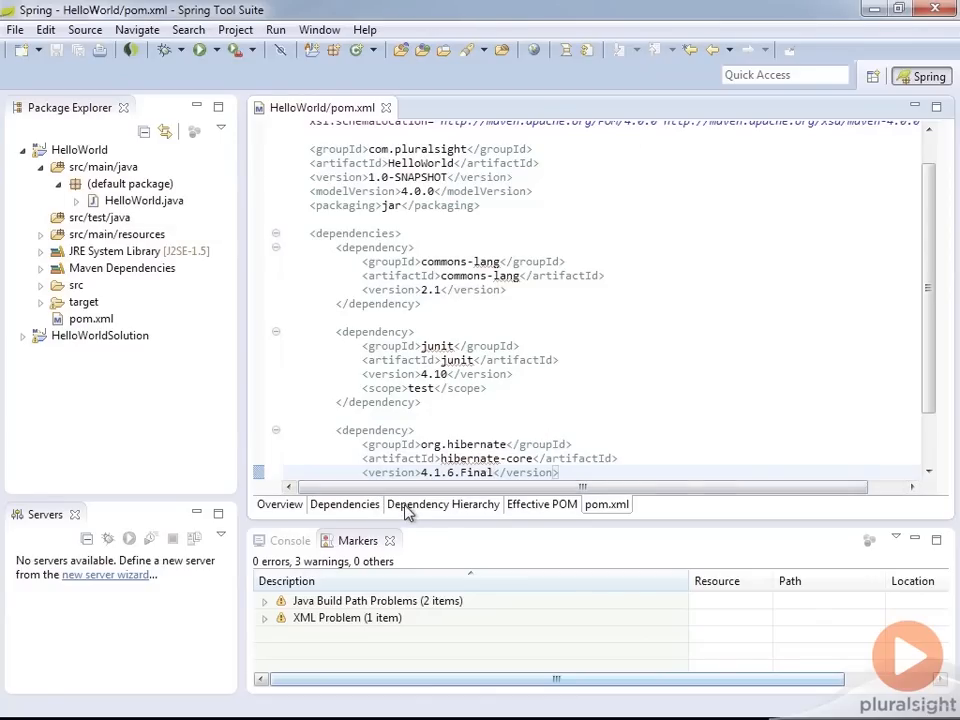
- Compare the Dependency Hierarchy and Dependencies tabs, then select the omitted jboss-logging 3.1.0.CR2 entry
left_click(442, 503)
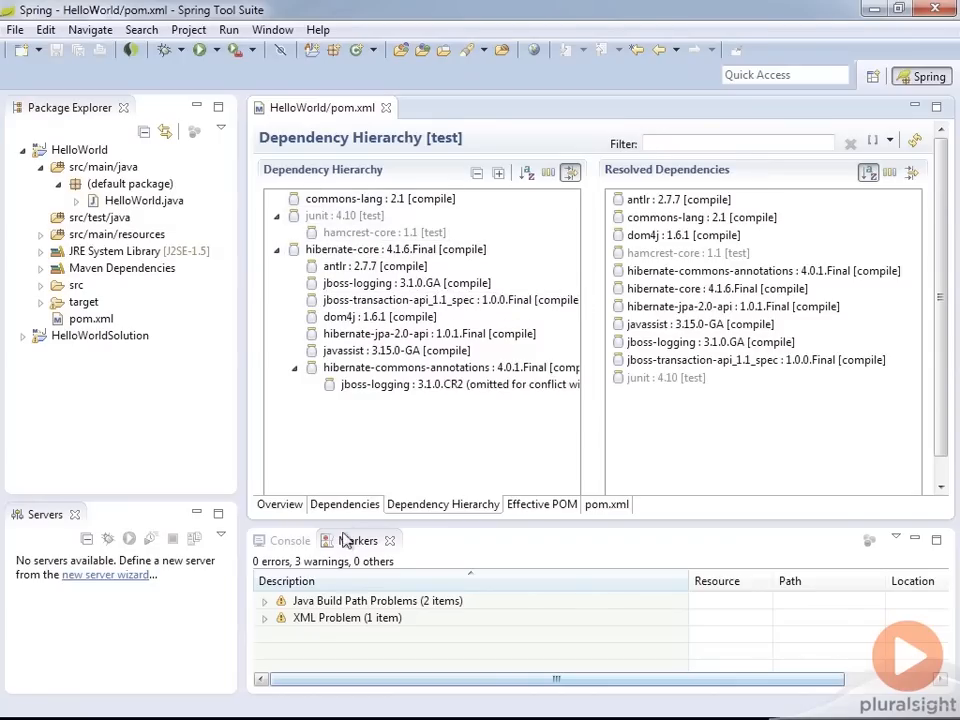
left_click(344, 504)
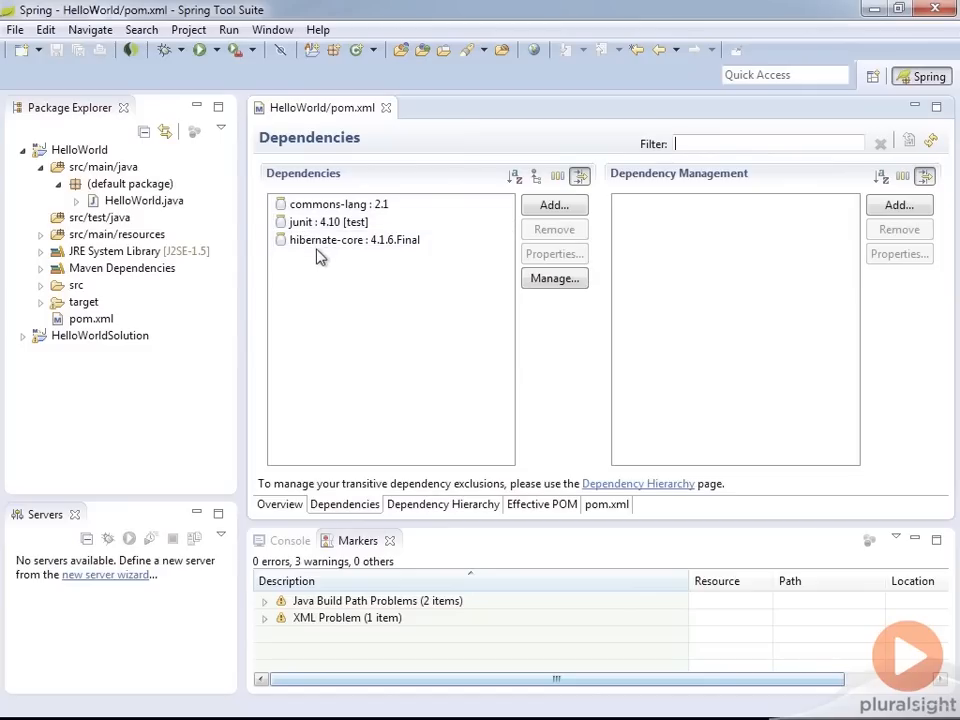
left_click(442, 504)
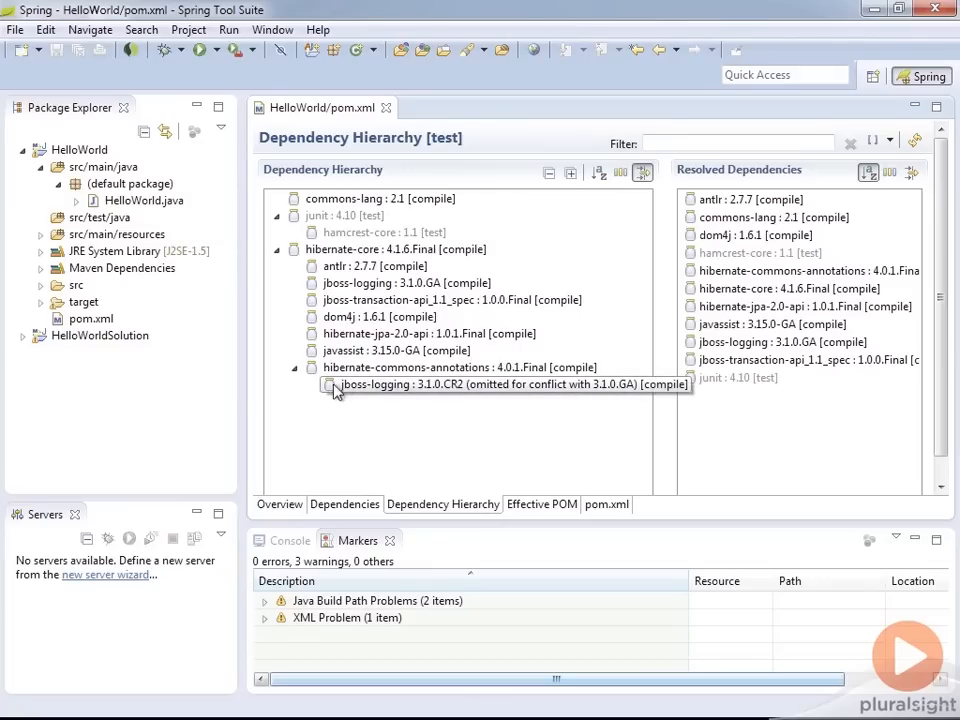
mouse_move(410, 400)
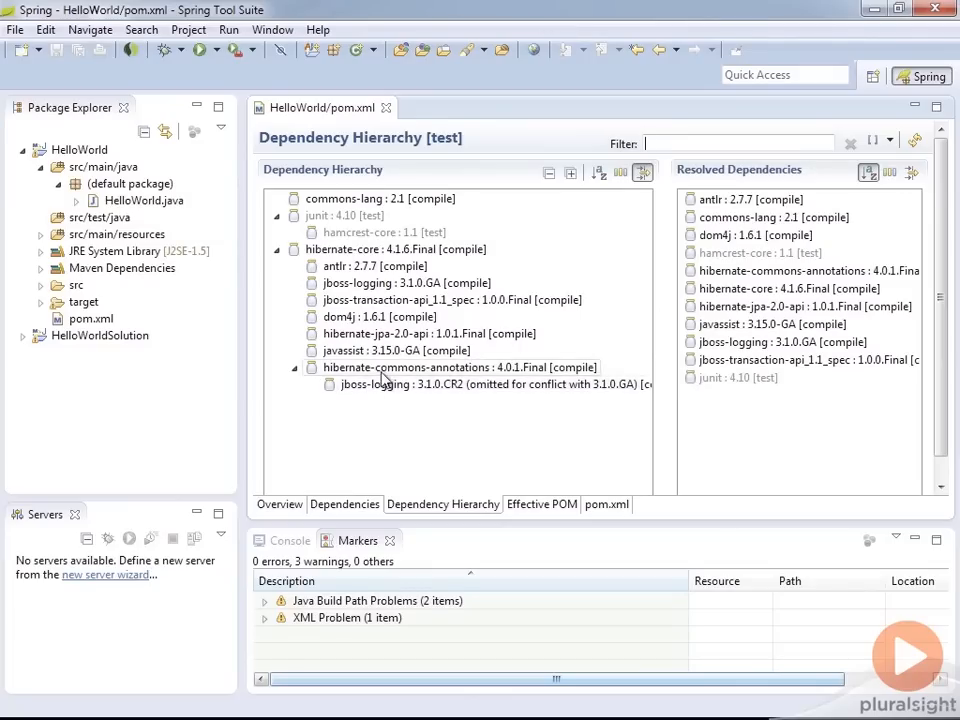
mouse_move(424, 377)
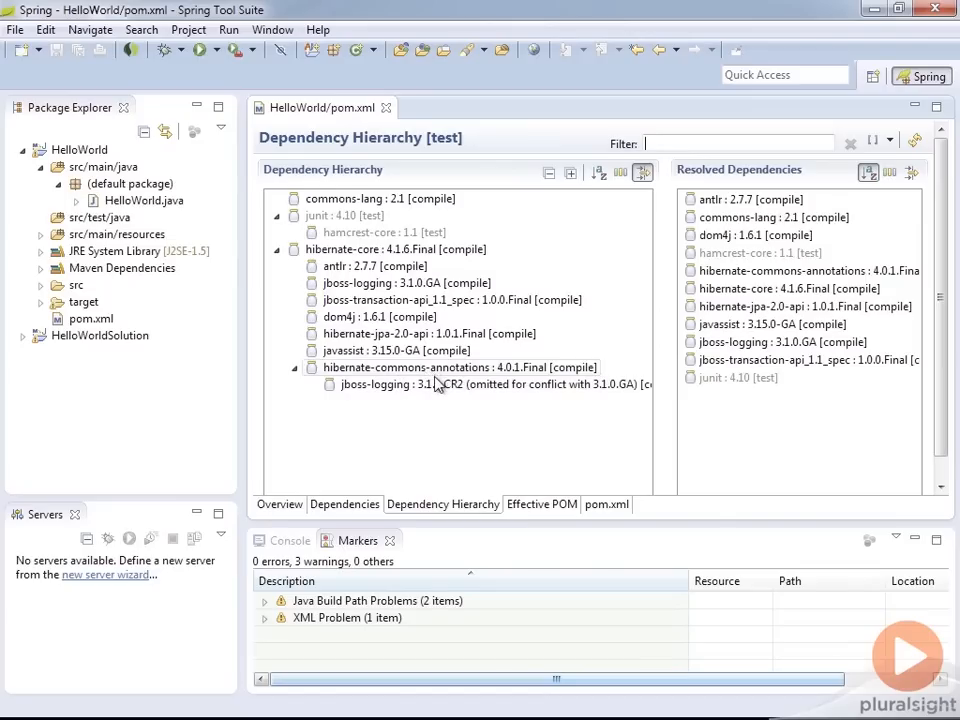
left_click(440, 384)
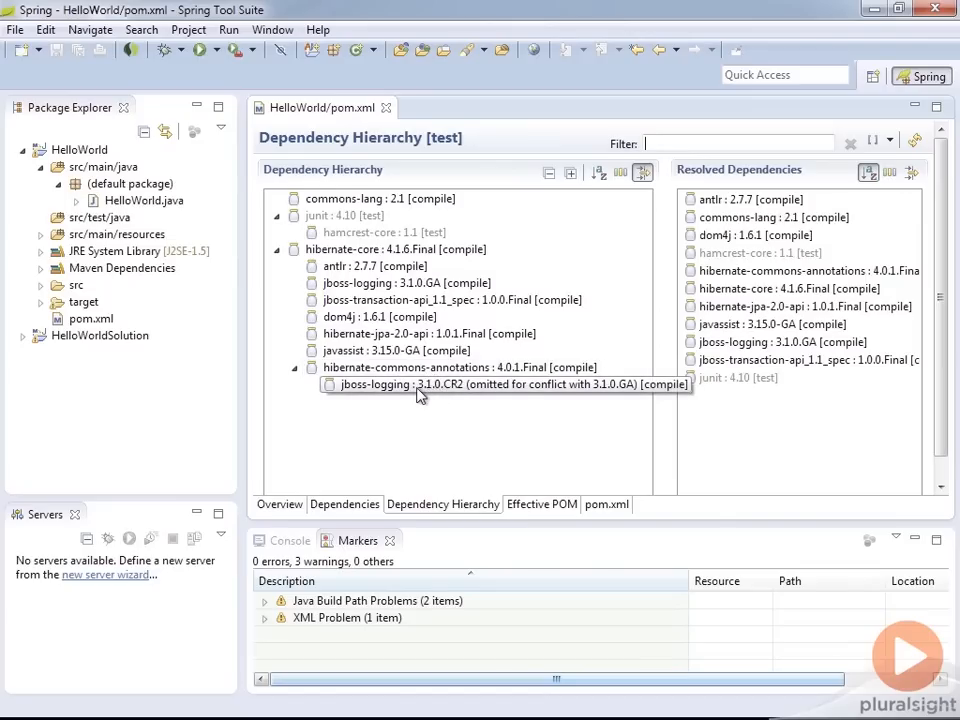
mouse_move(445, 398)
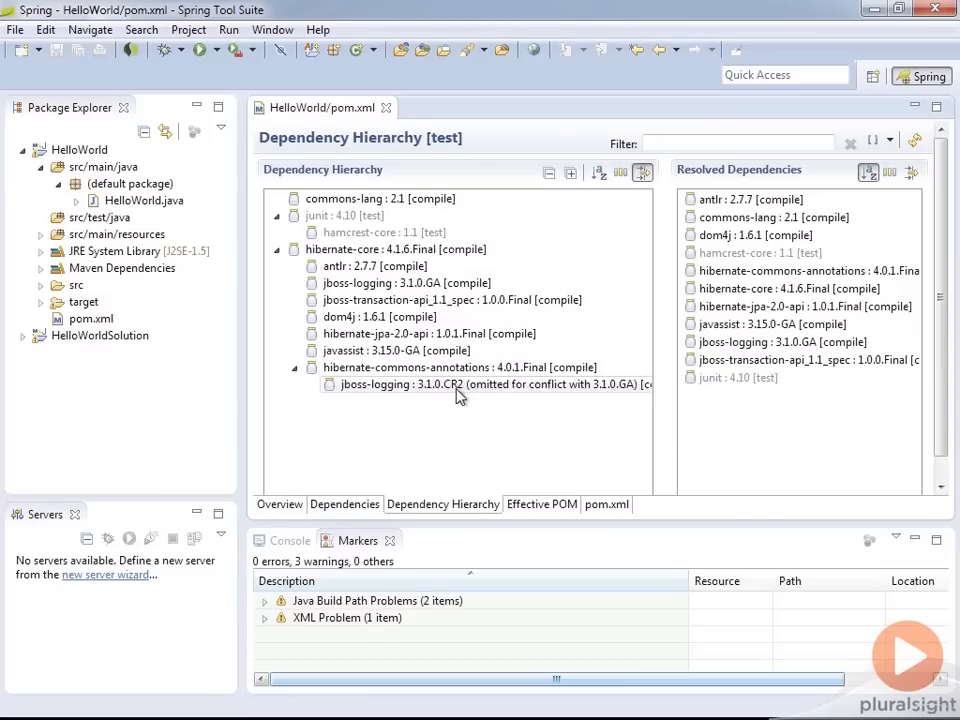
mouse_move(472, 395)
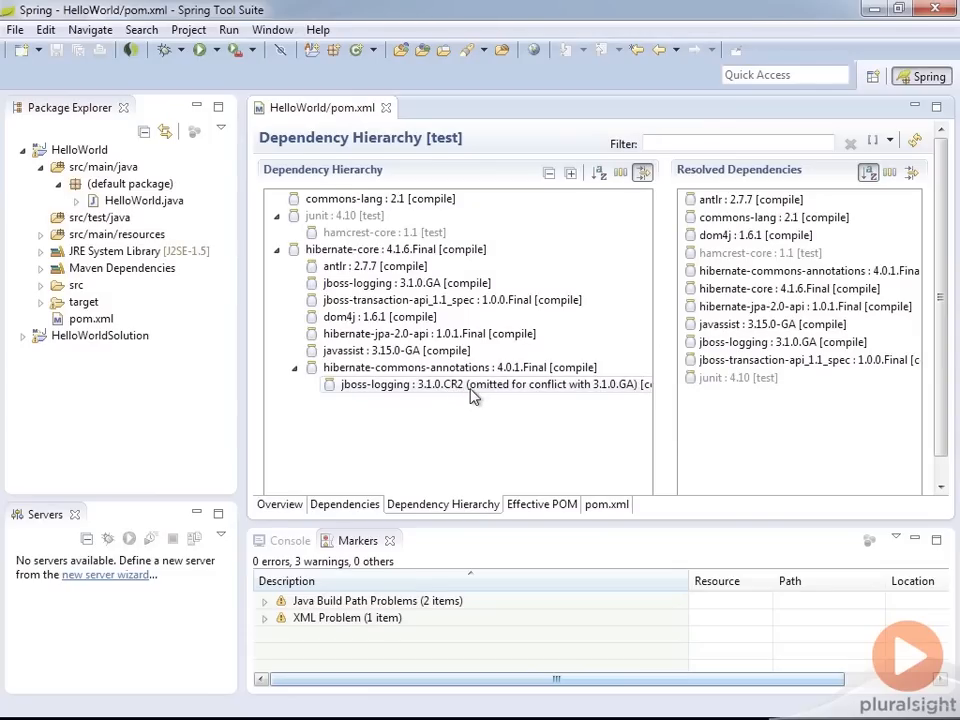
mouse_move(488, 398)
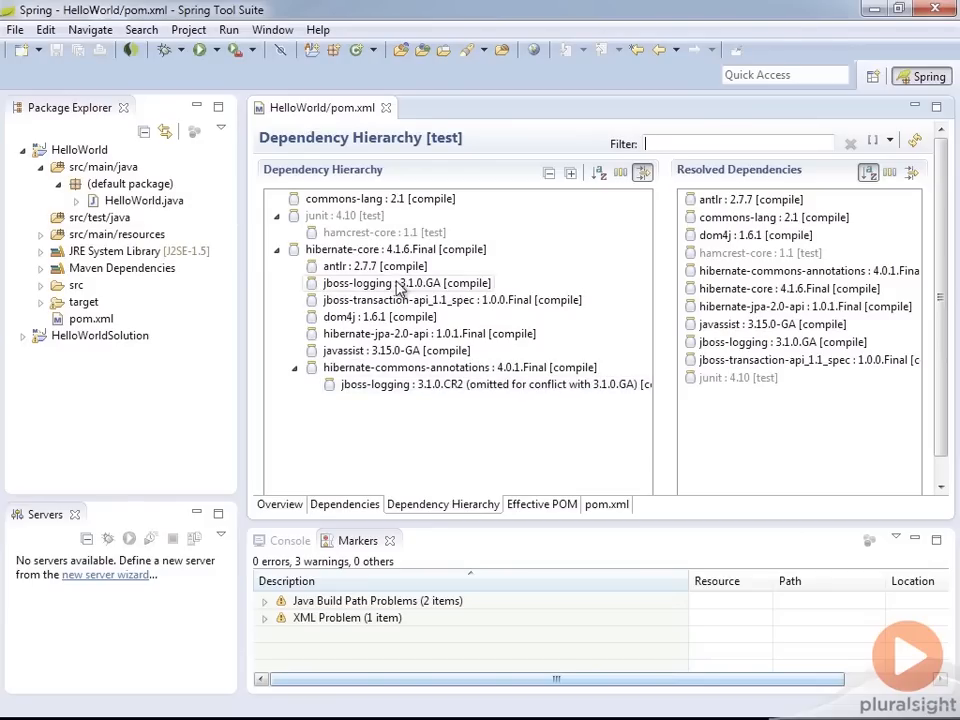
mouse_move(435, 295)
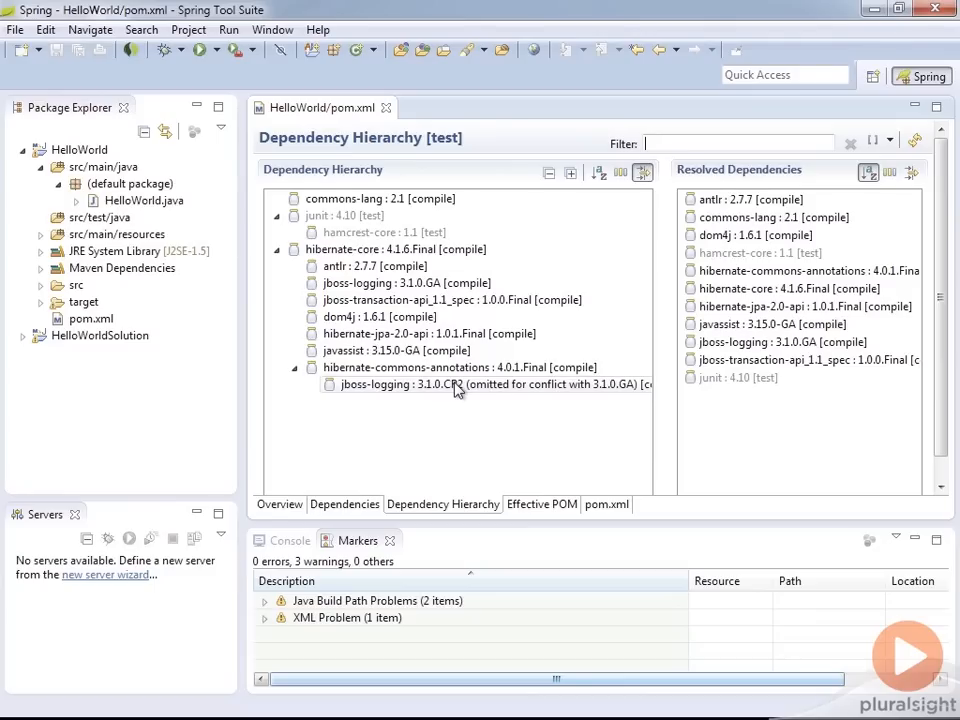
- Return to the pom.xml source and highlight the org.hibernate groupId line
left_click(606, 504)
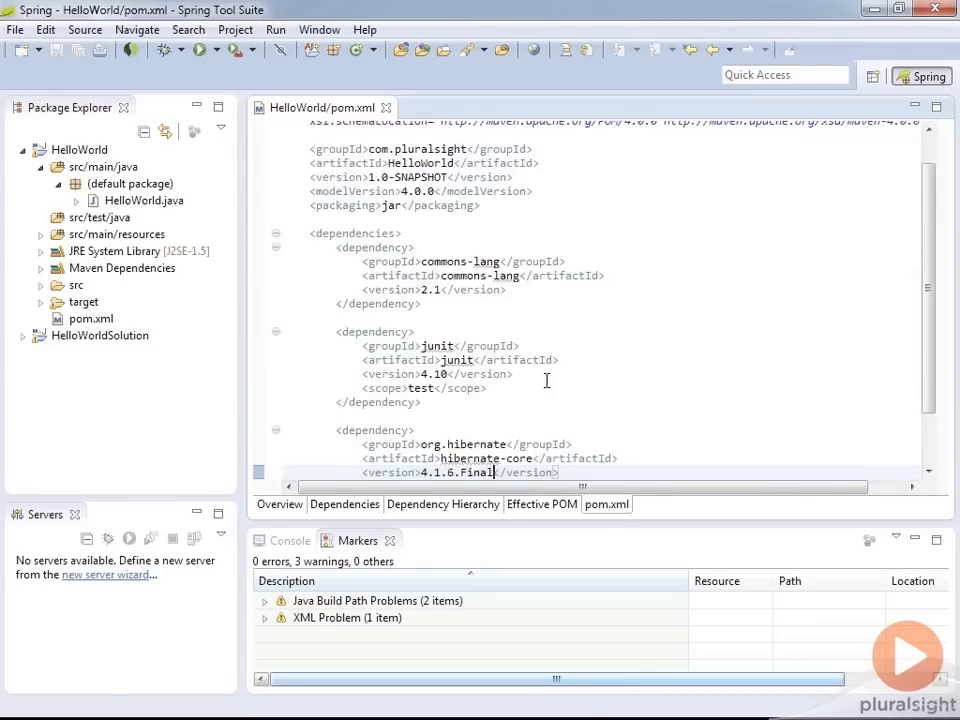
scroll("down", 3)
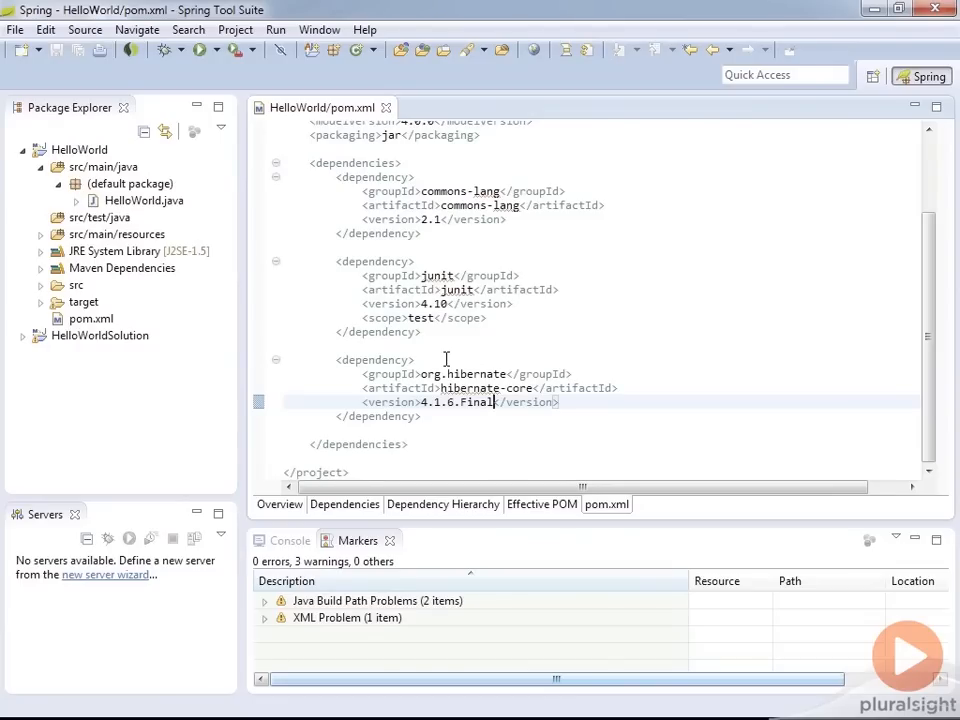
mouse_move(360, 369)
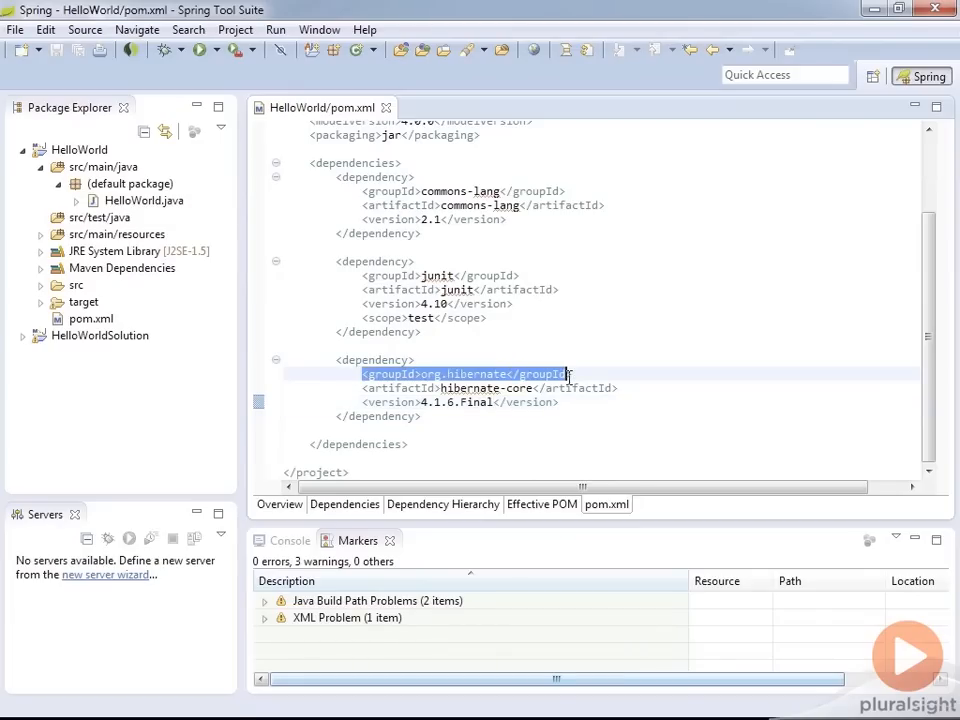
left_click(465, 373)
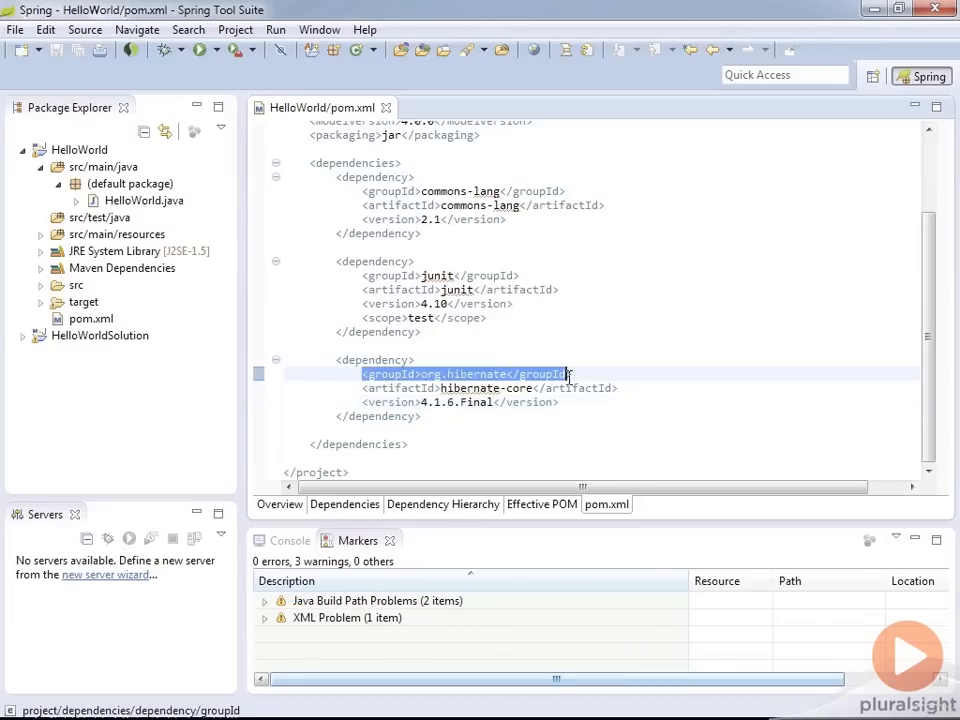